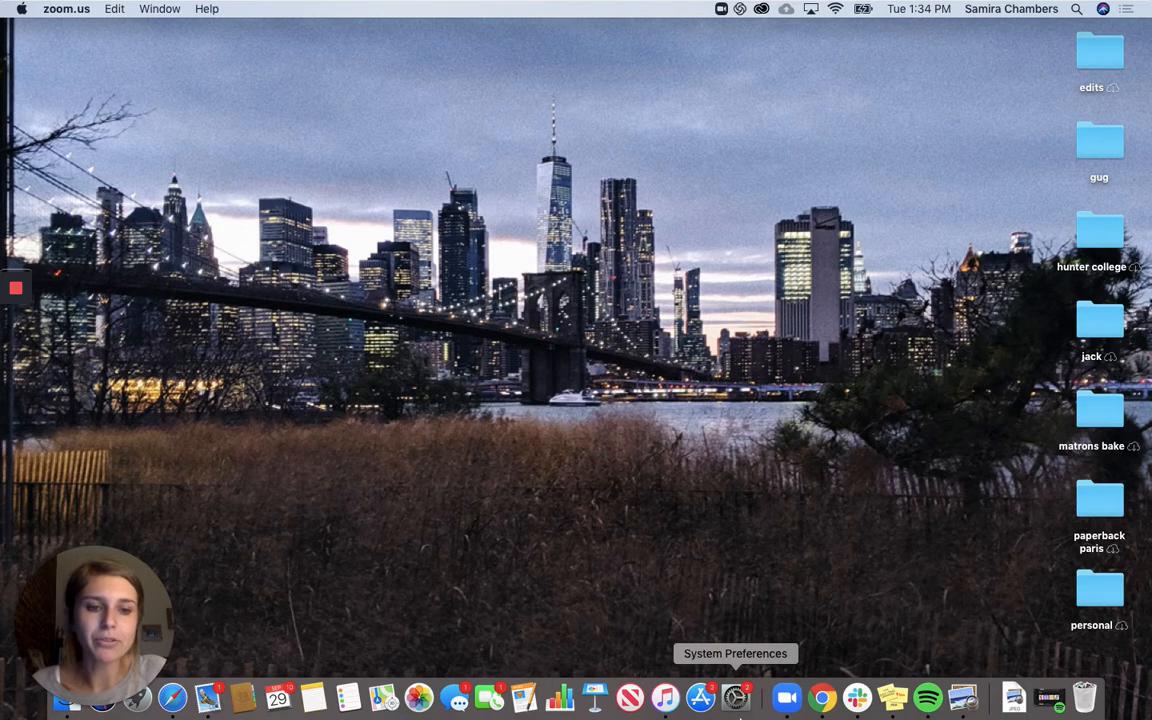
{"action": "mouse_move", "coordinate": [820, 696]}
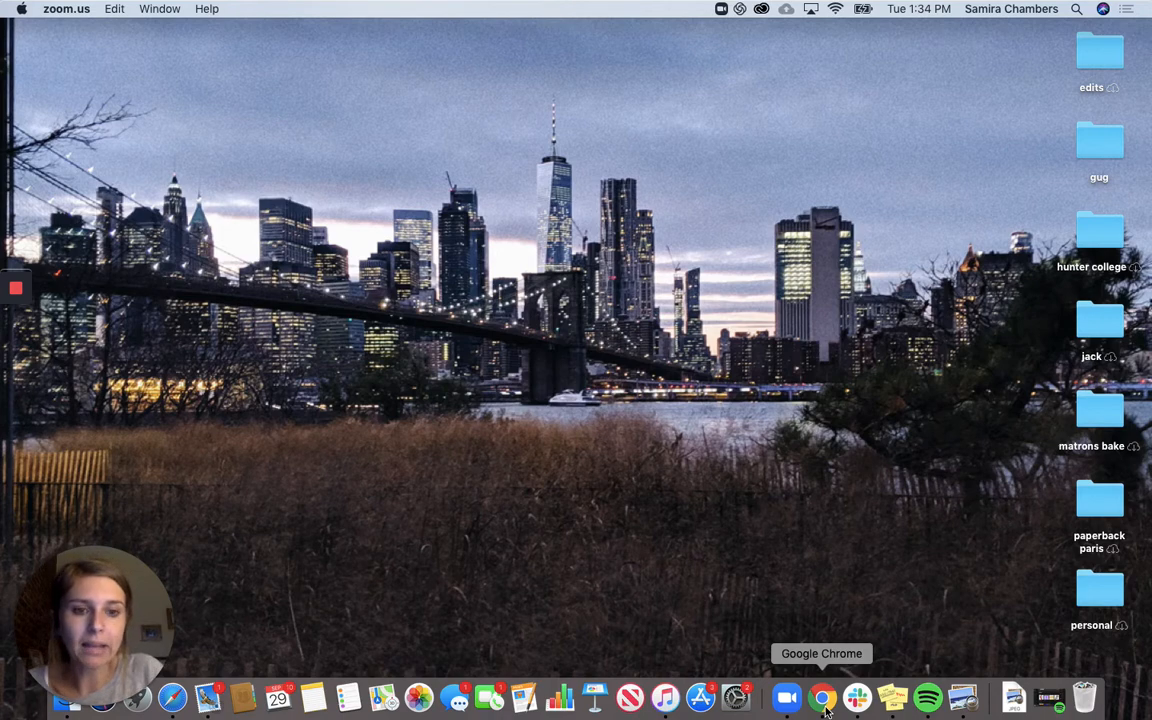
Launch Google Chrome and load the Raz-Kids home page from the address bar.
{"action": "left_click", "coordinate": [822, 696]}
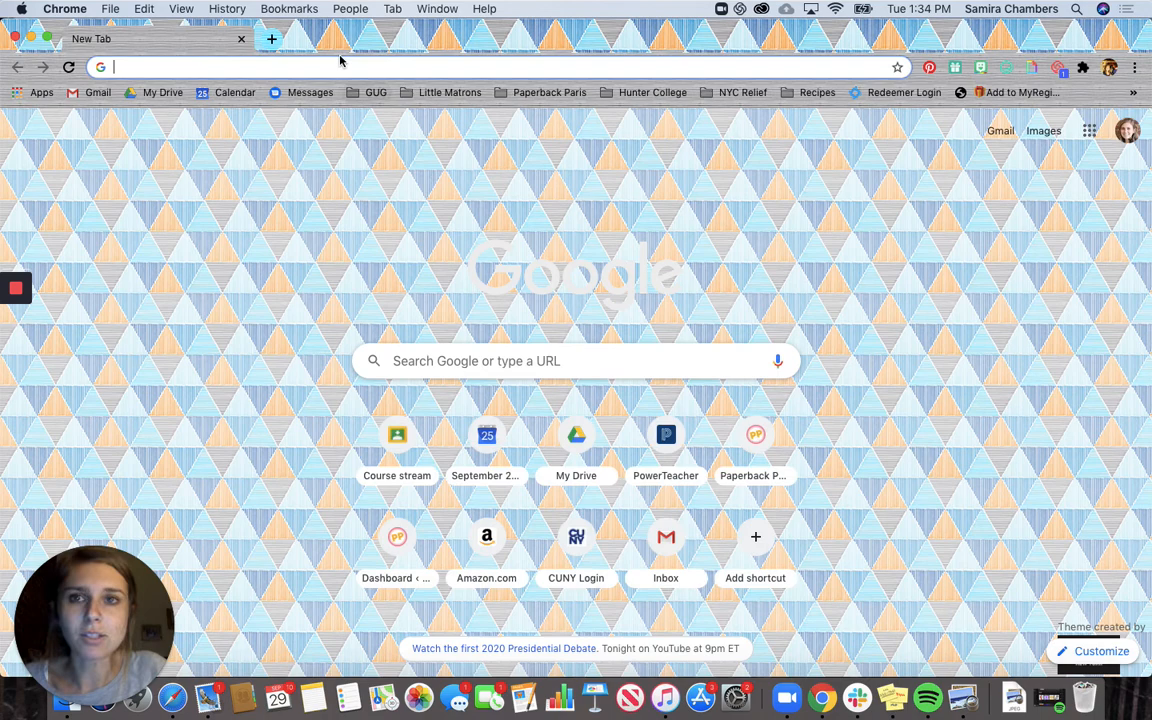
{"action": "type", "text": "www.facebook.com"}
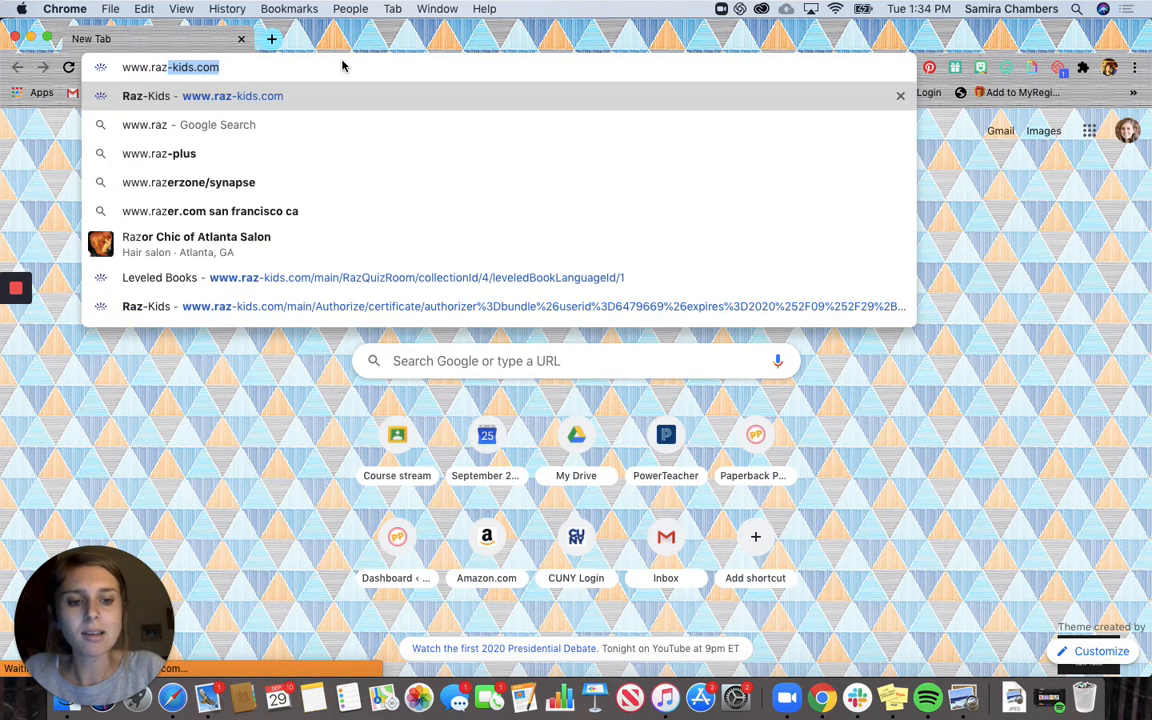
{"action": "type", "text": "."}
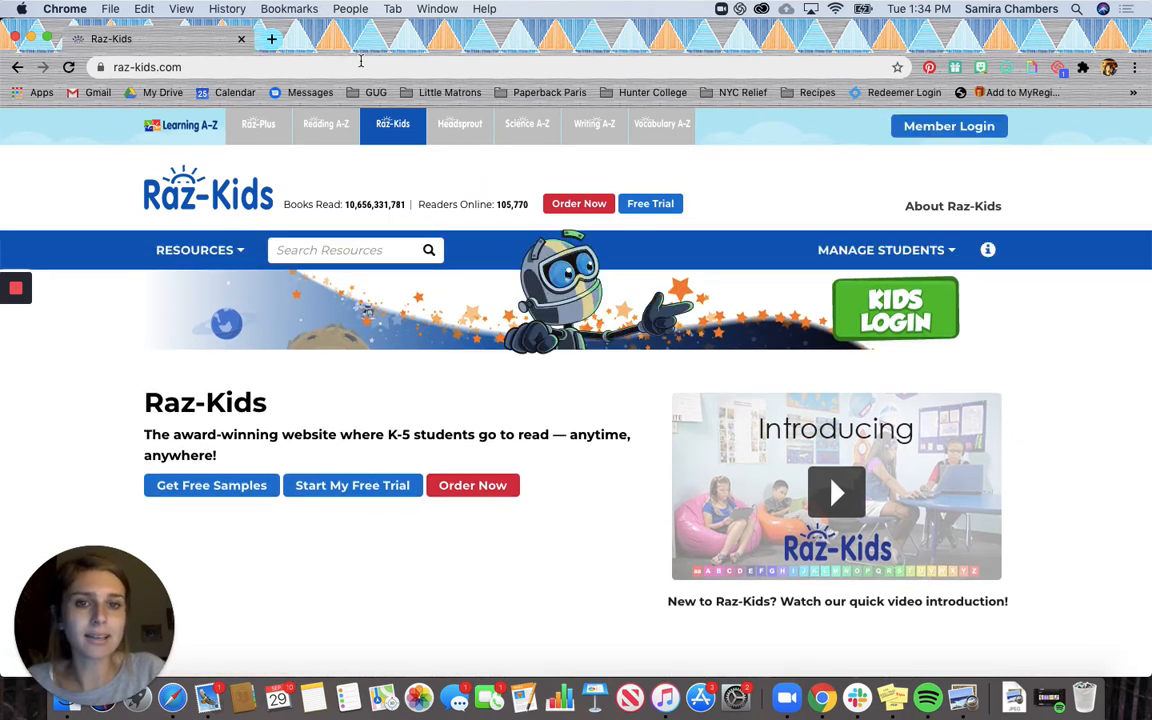
Go to Kids Login, fill in the saved teacher username (starting 'al') and submit it with Go.
{"action": "left_click", "coordinate": [896, 308]}
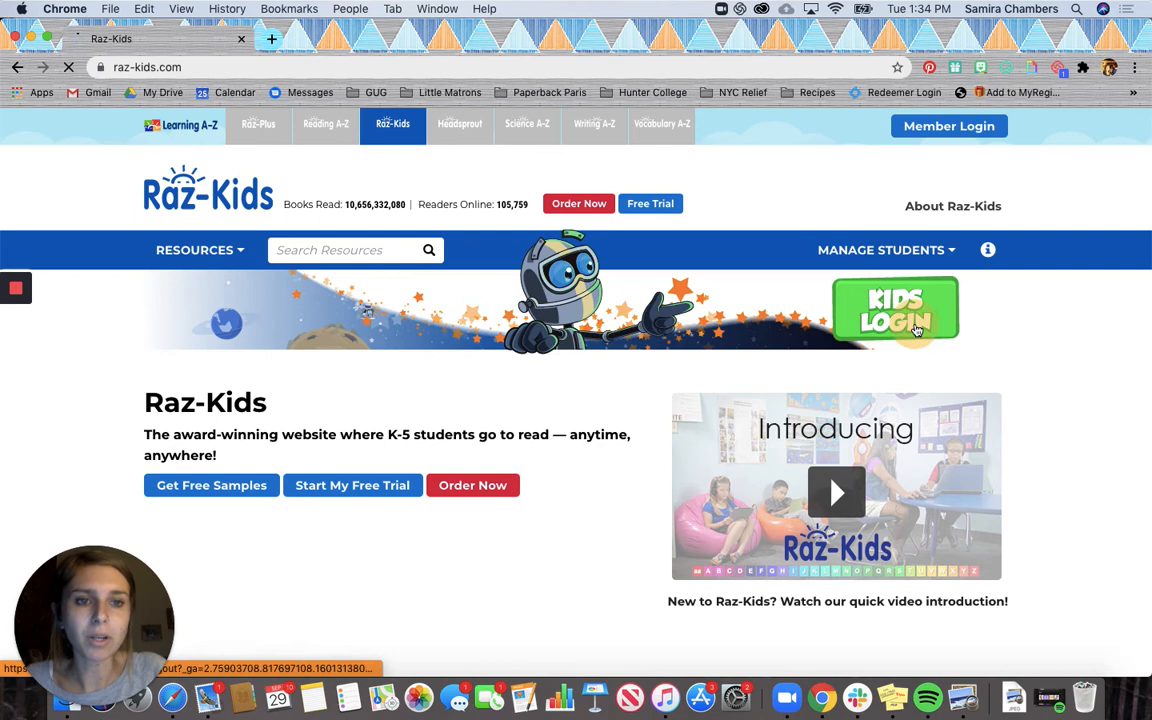
{"action": "left_click", "coordinate": [896, 308]}
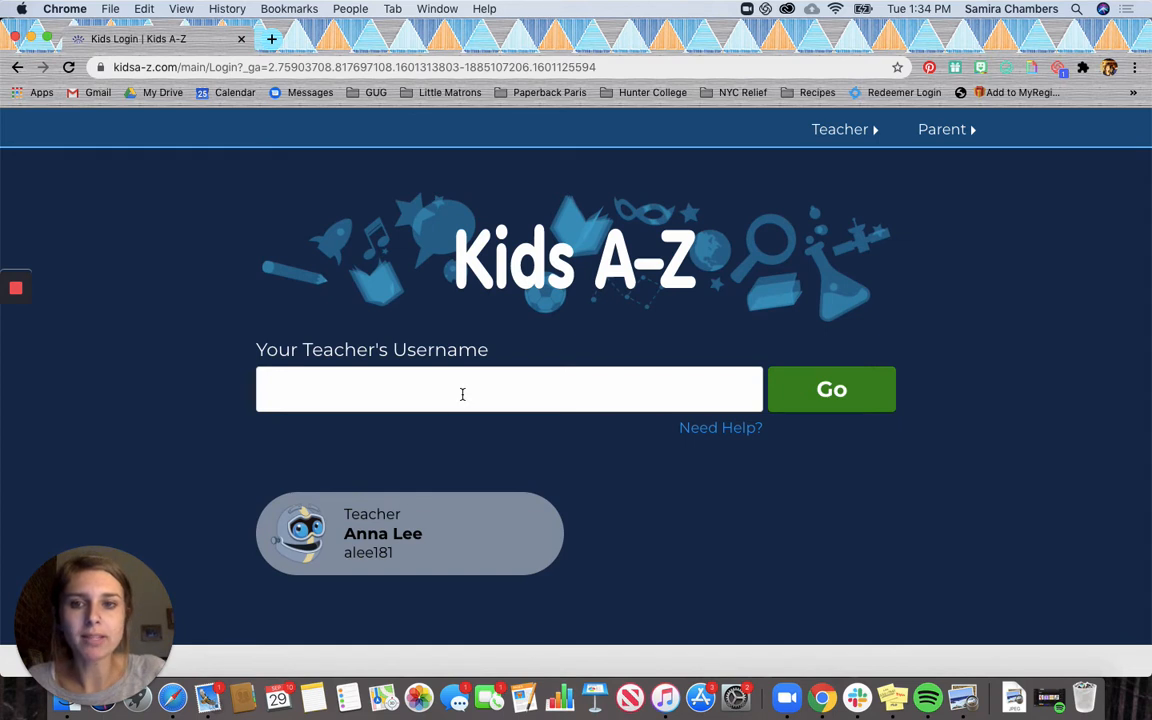
{"action": "left_click", "coordinate": [462, 388]}
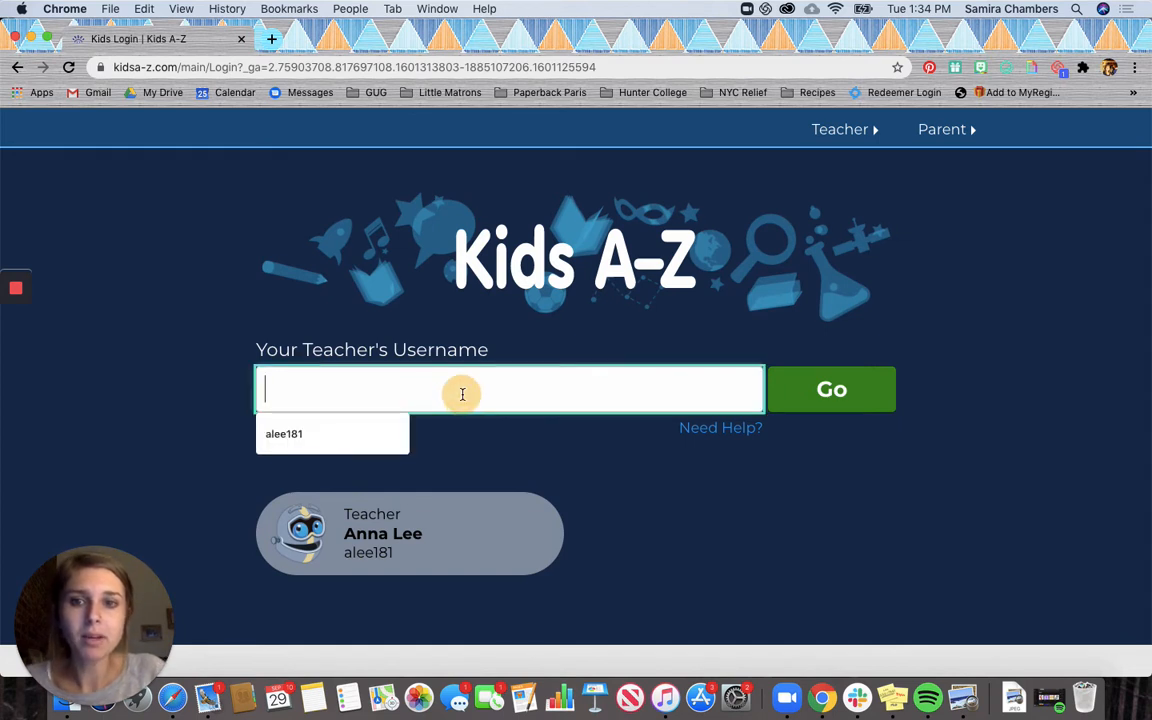
{"action": "mouse_move", "coordinate": [144, 430]}
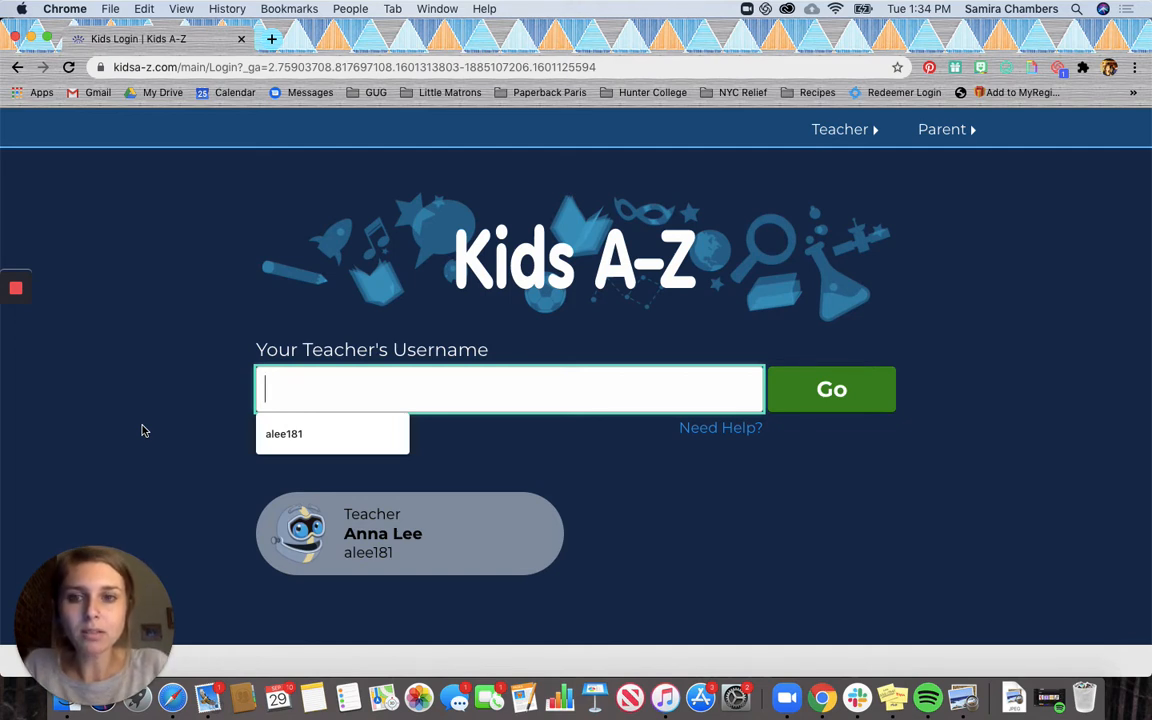
{"action": "type", "text": "al"}
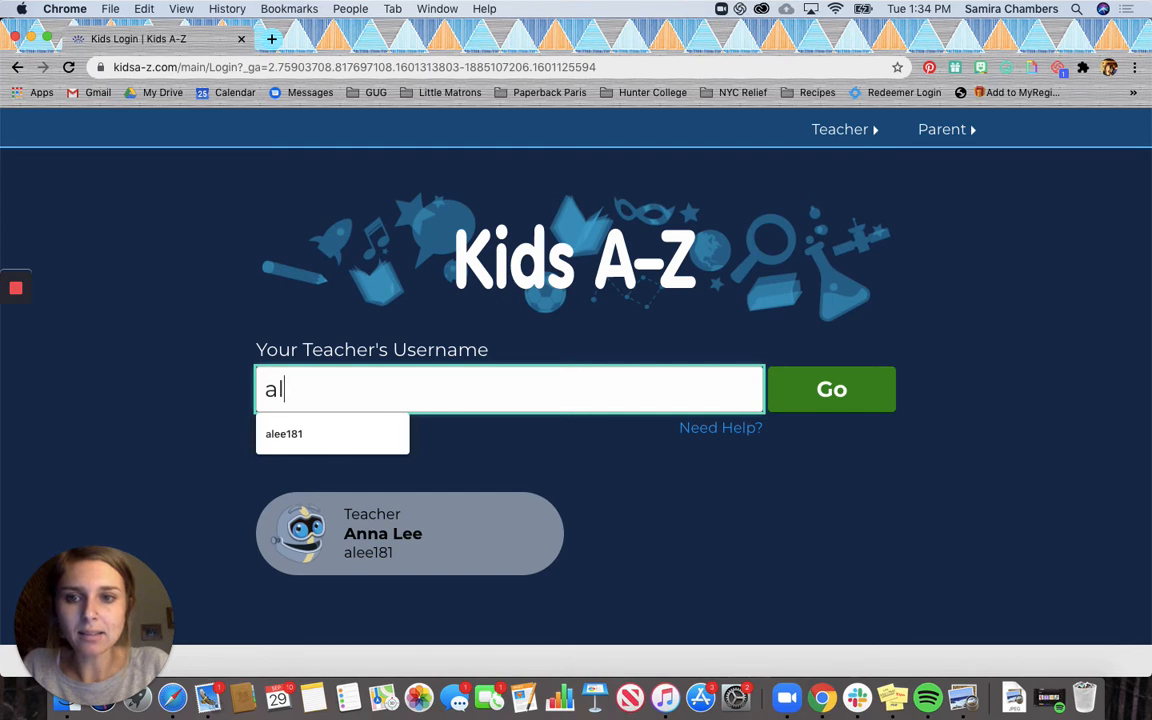
{"action": "left_click", "coordinate": [284, 432]}
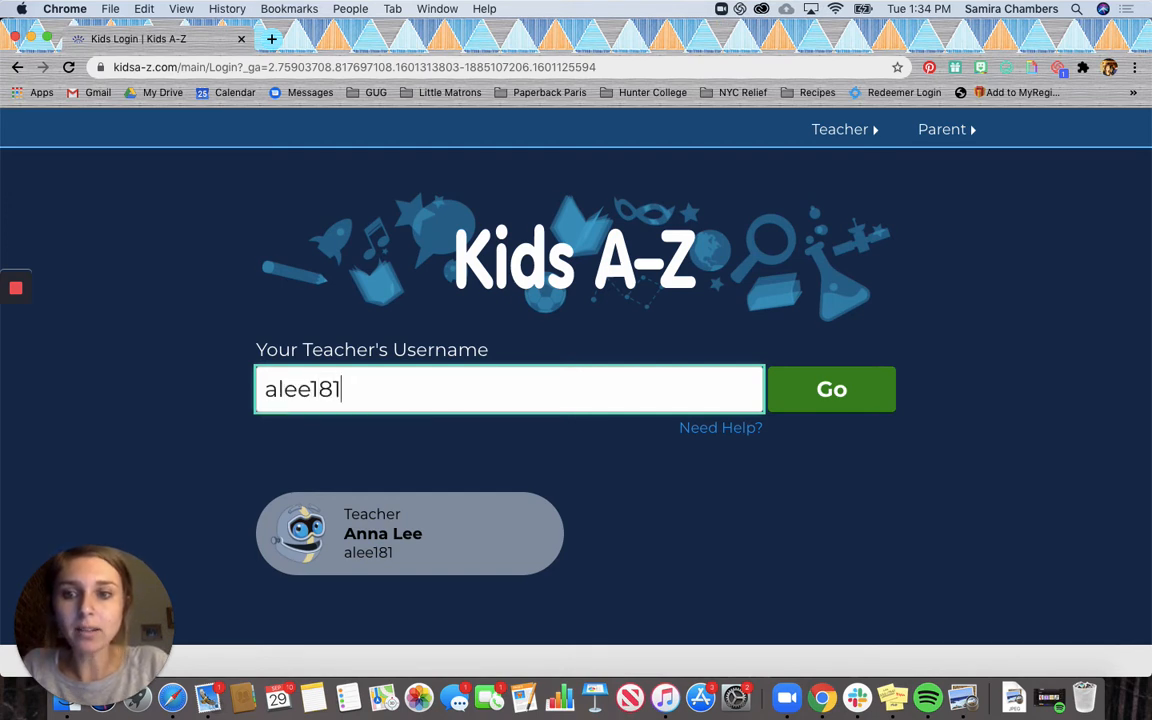
{"action": "mouse_move", "coordinate": [688, 268]}
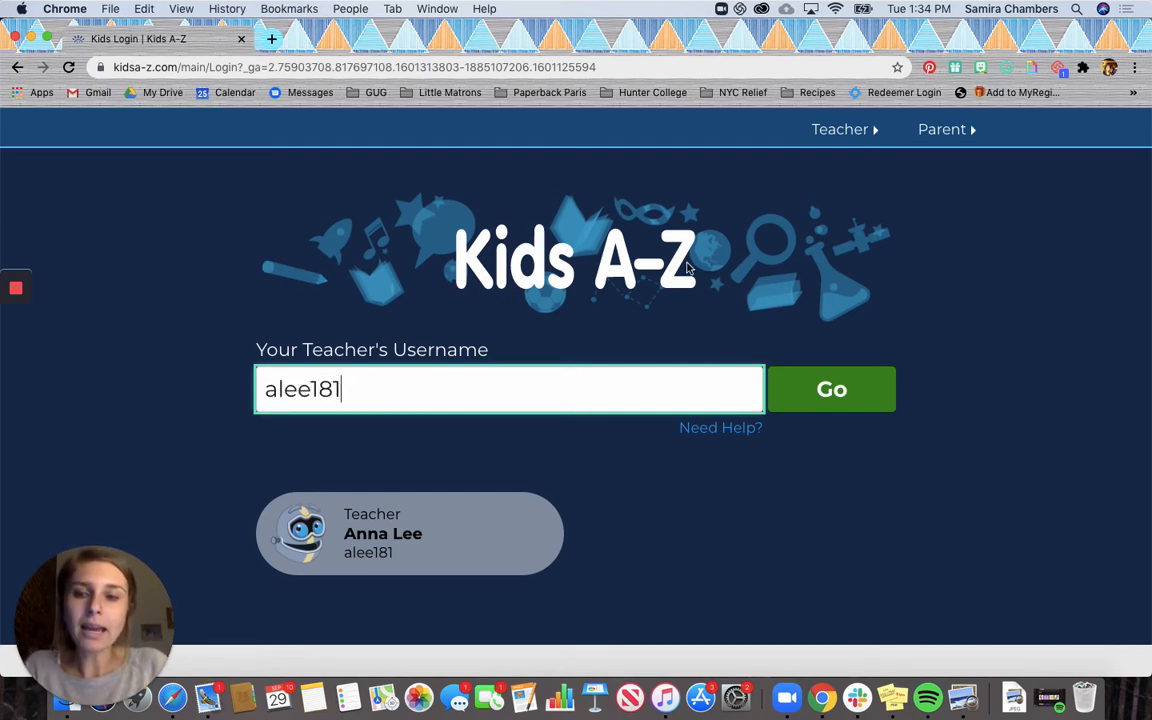
{"action": "left_click", "coordinate": [832, 388]}
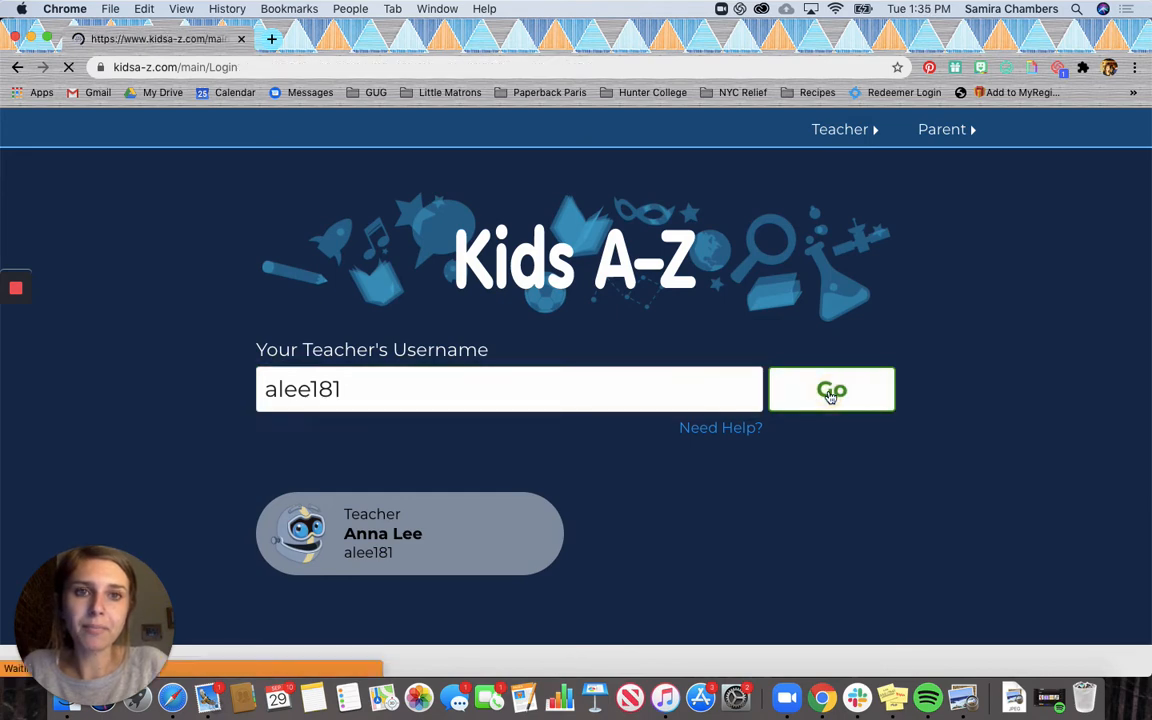
Scroll down the teacher's class roster to reach TestStudent at the end of the list.
{"action": "left_click", "coordinate": [832, 388]}
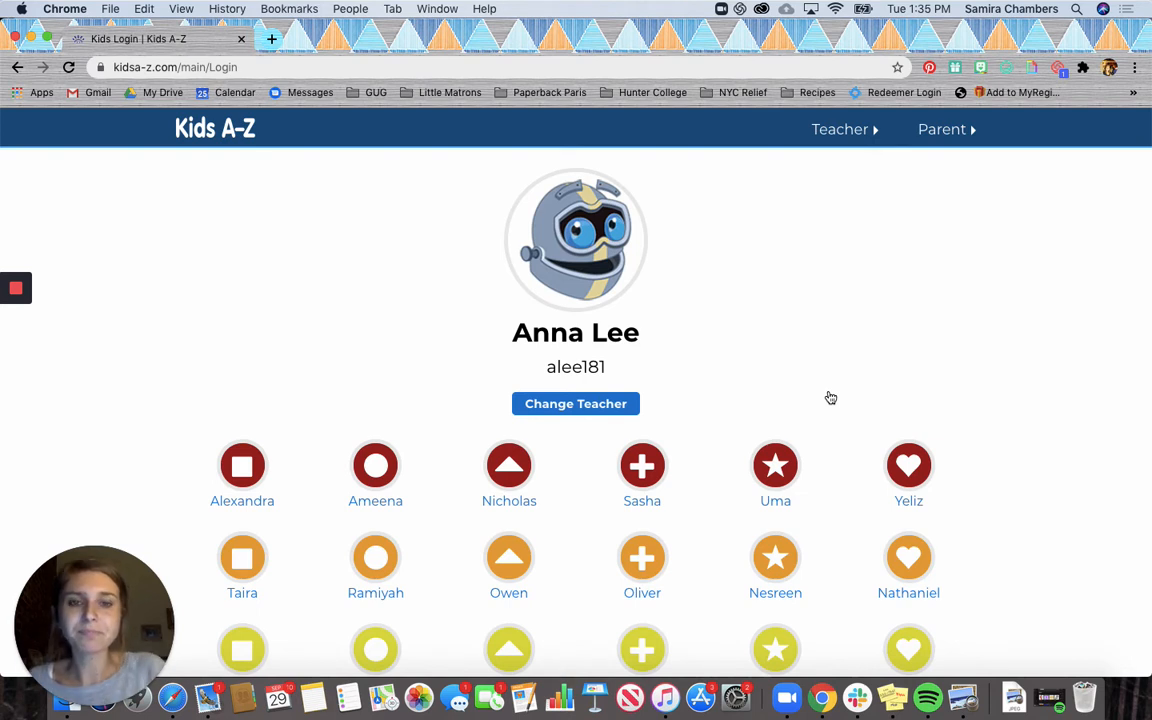
{"action": "scroll", "scroll_direction": "down", "scroll_amount": 3}
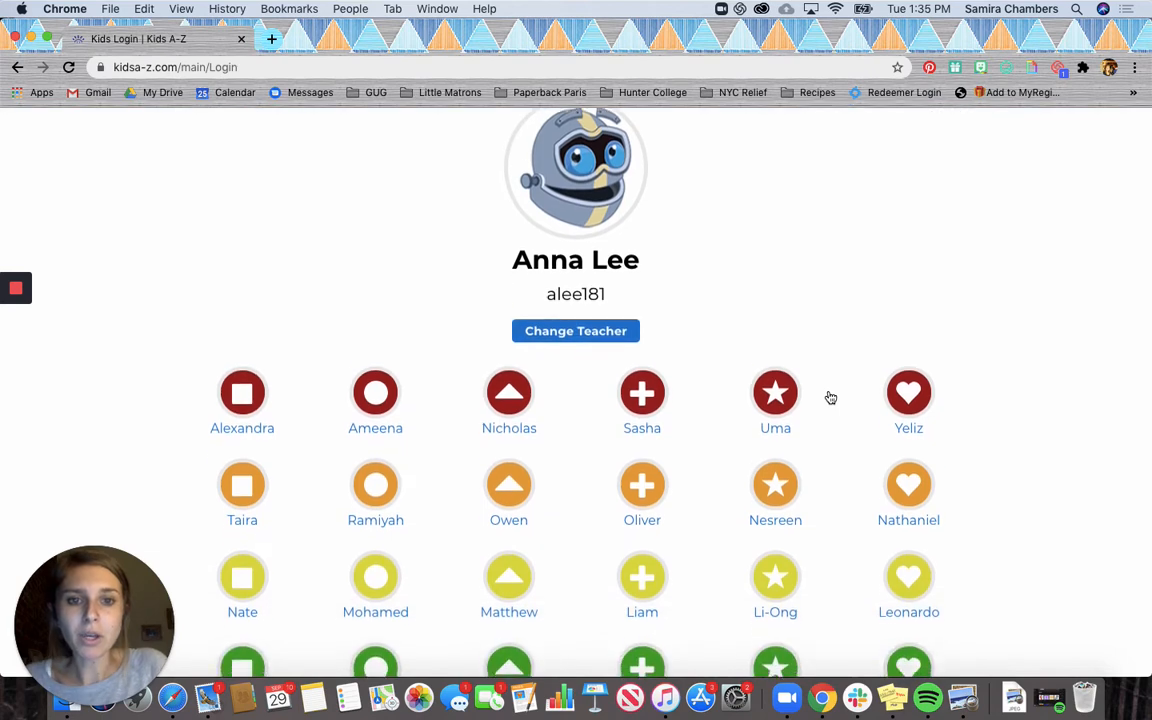
{"action": "scroll", "scroll_direction": "down", "scroll_amount": 3}
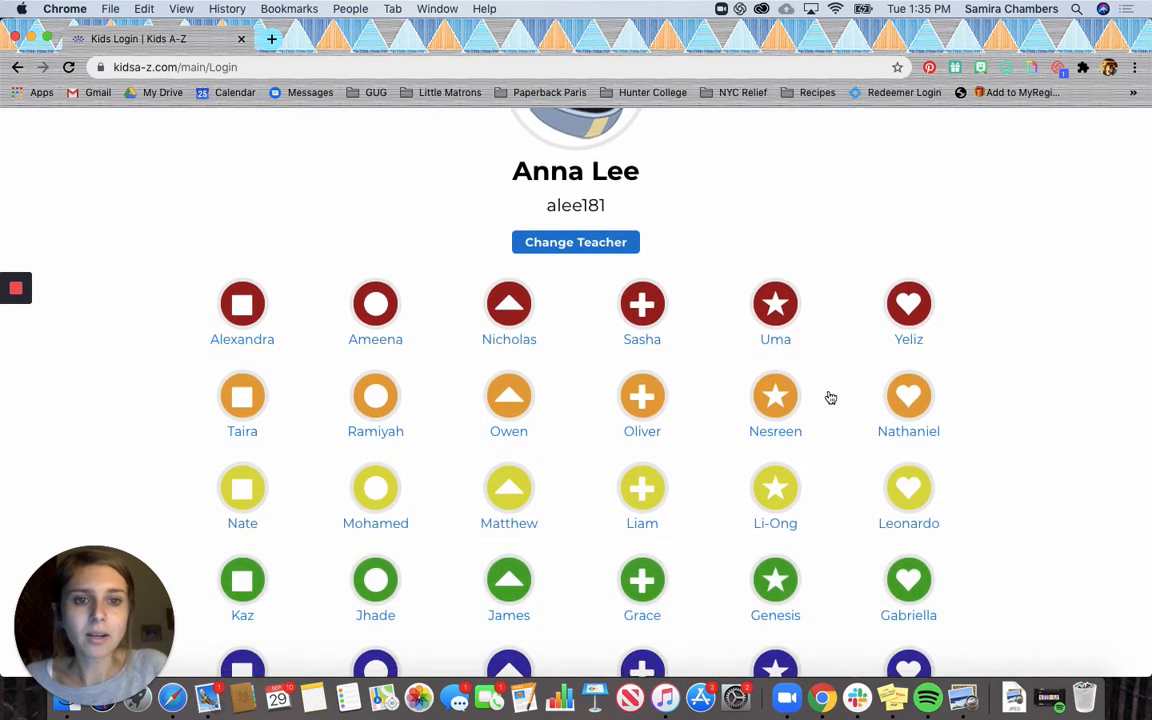
{"action": "scroll", "scroll_direction": "down", "scroll_amount": 3}
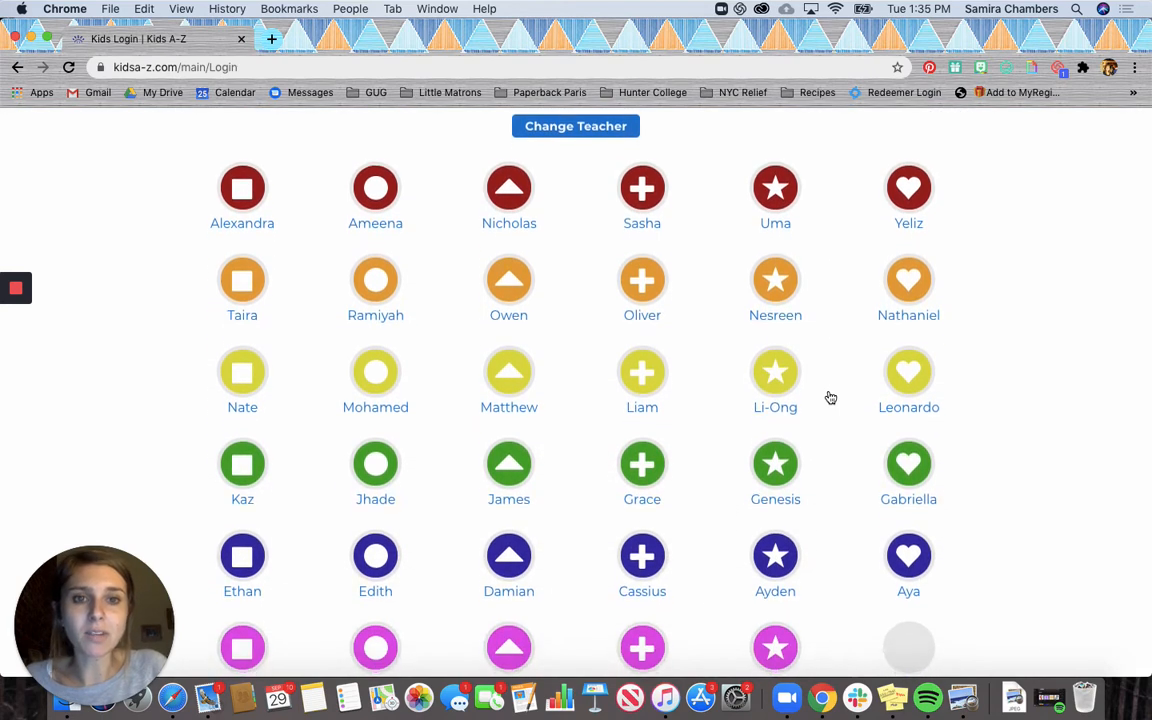
{"action": "scroll", "scroll_direction": "down", "scroll_amount": 3}
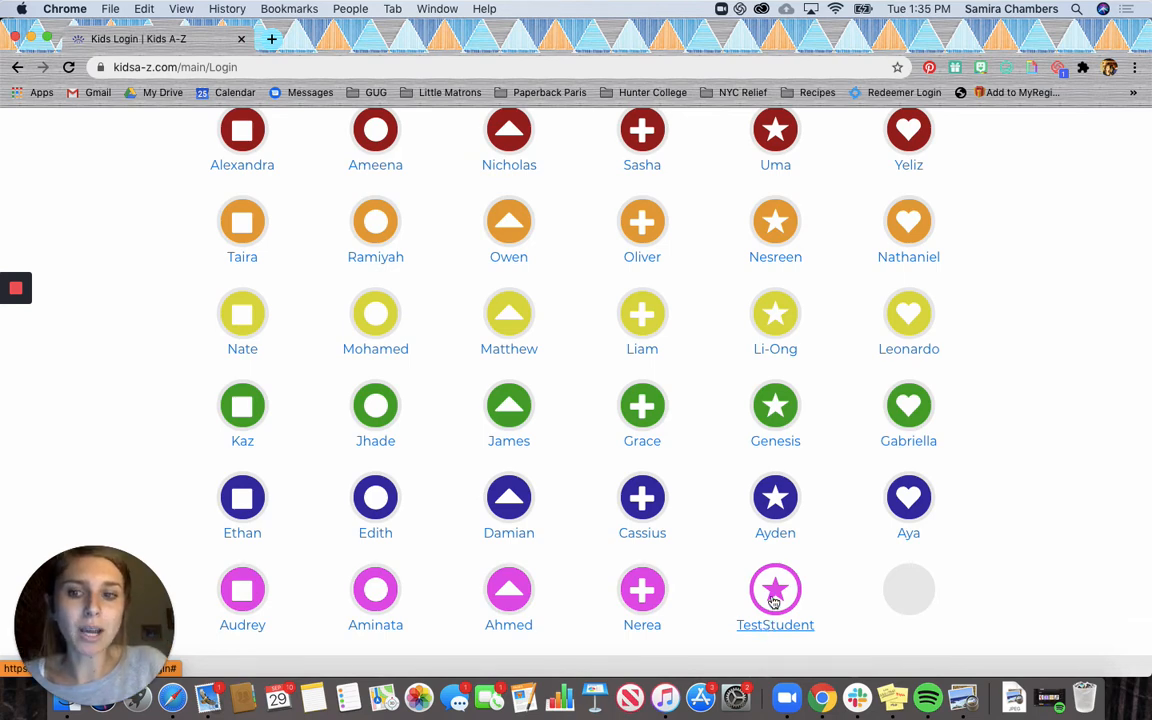
{"action": "left_click", "coordinate": [776, 588]}
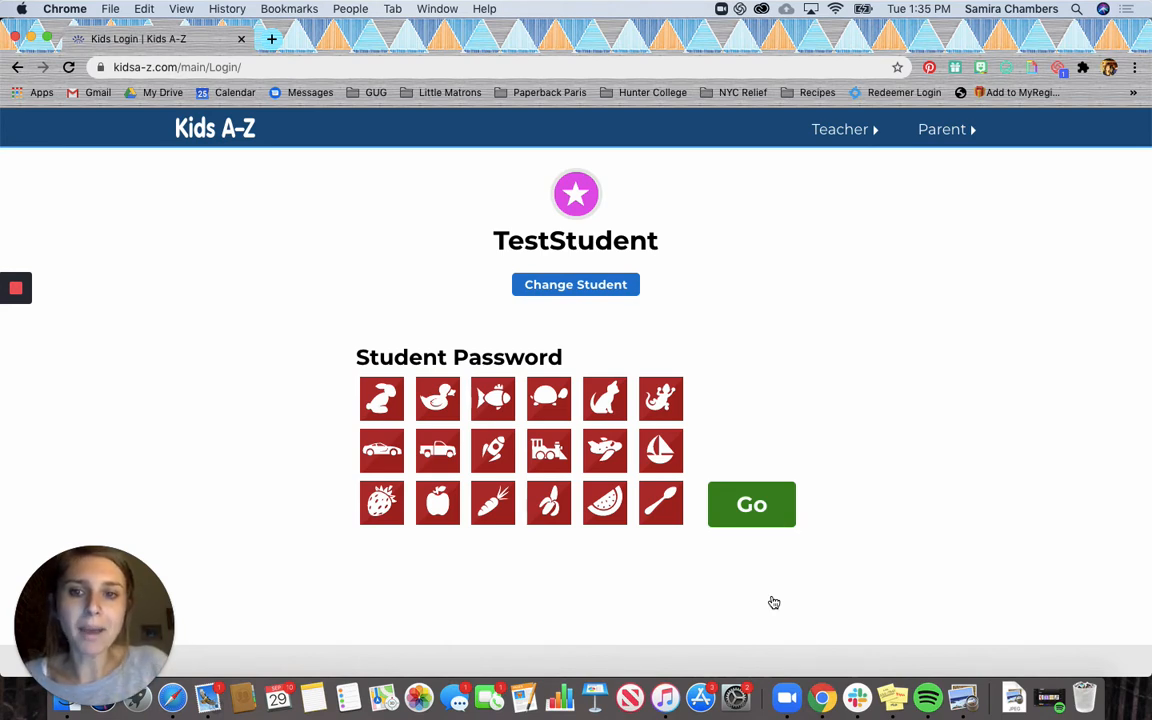
{"action": "mouse_move", "coordinate": [390, 364]}
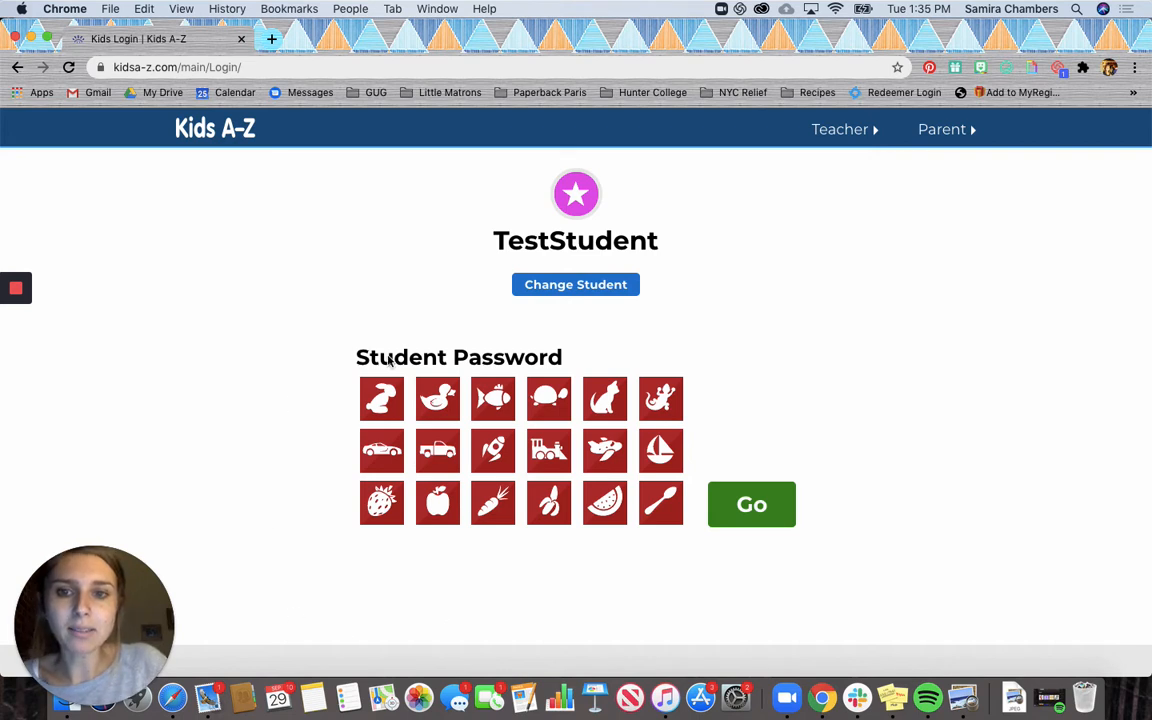
{"action": "left_click", "coordinate": [380, 400]}
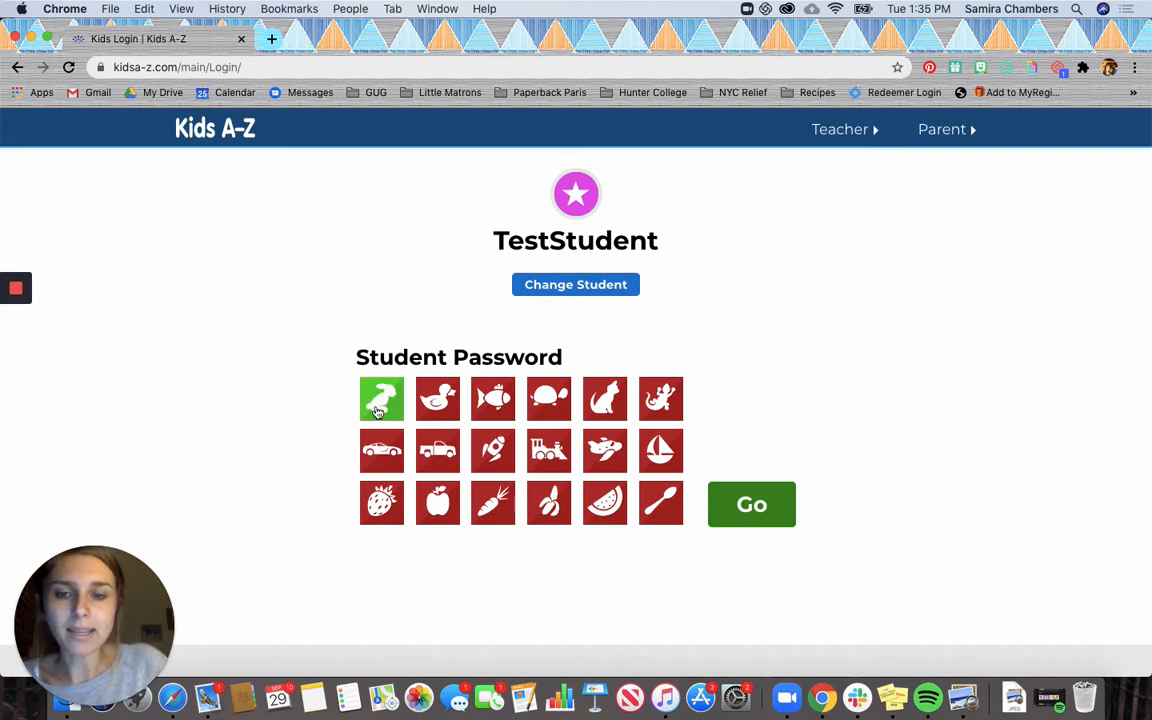
{"action": "mouse_move", "coordinate": [380, 400]}
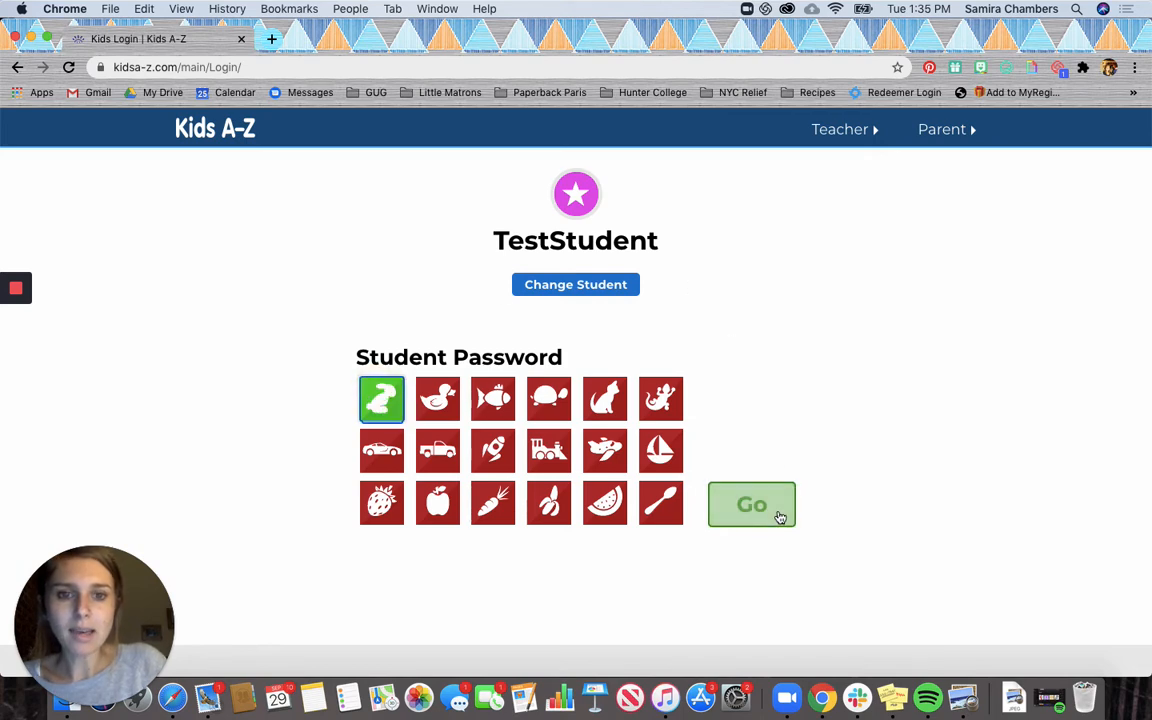
{"action": "left_click", "coordinate": [752, 504]}
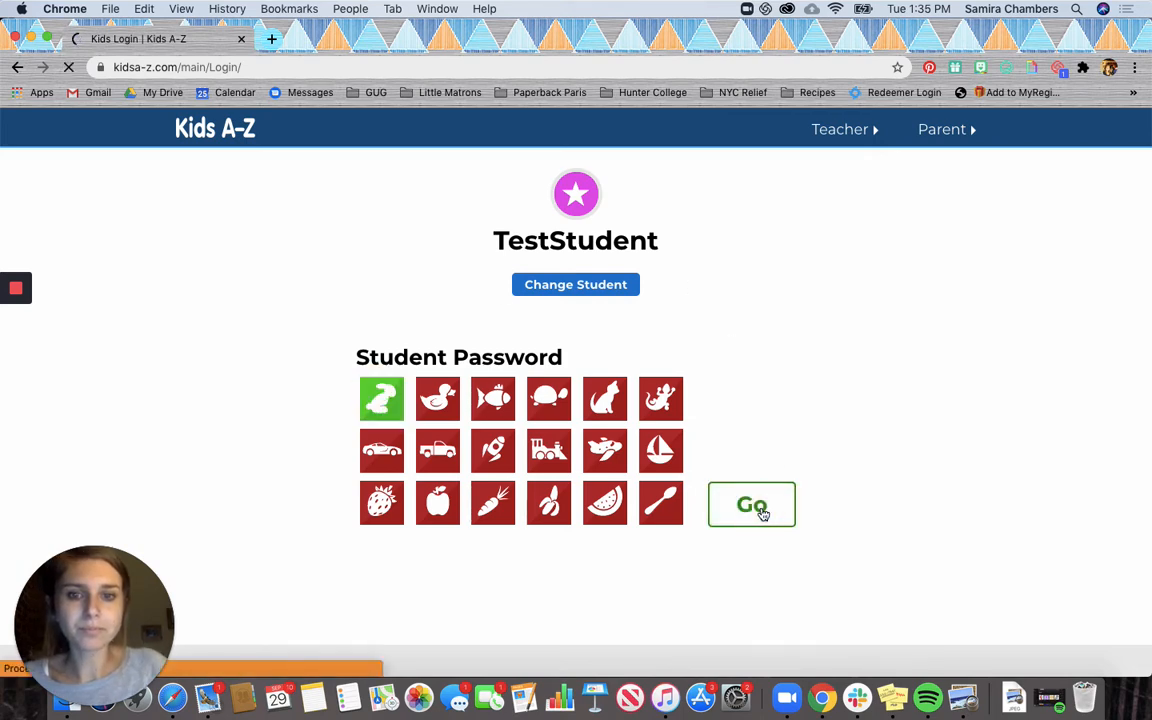
Open the Reading menu on the student portal, showing Level Up! and Reading Room.
{"action": "left_click", "coordinate": [752, 504]}
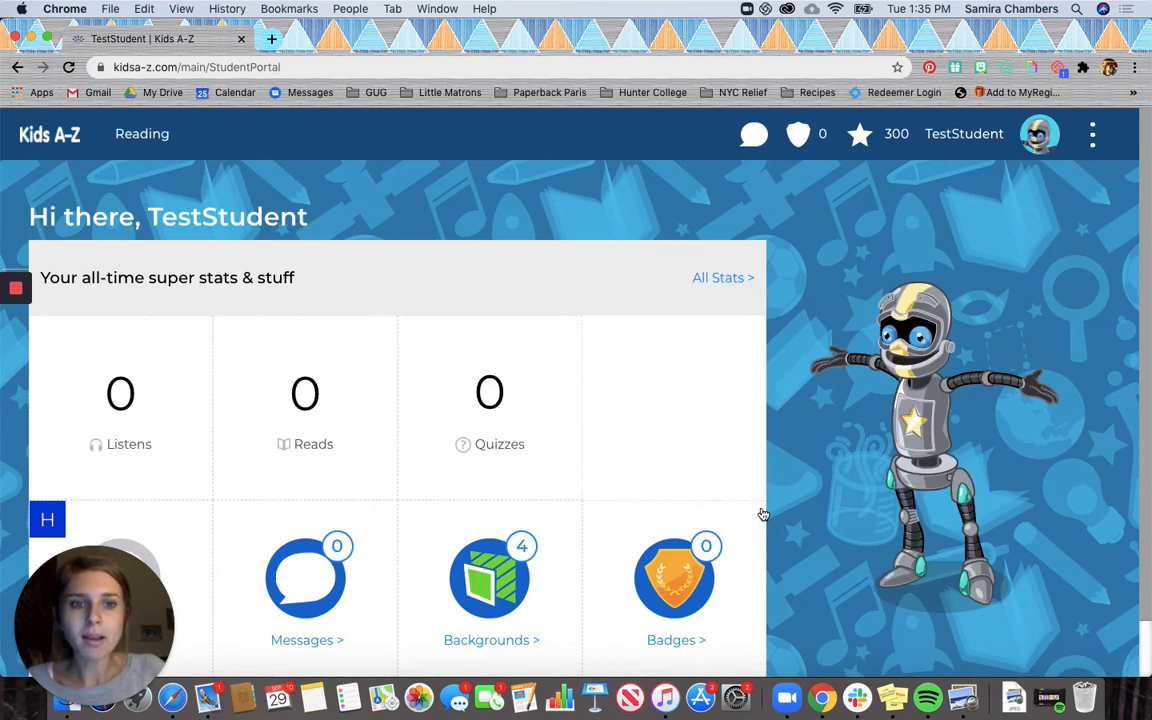
{"action": "mouse_move", "coordinate": [492, 460]}
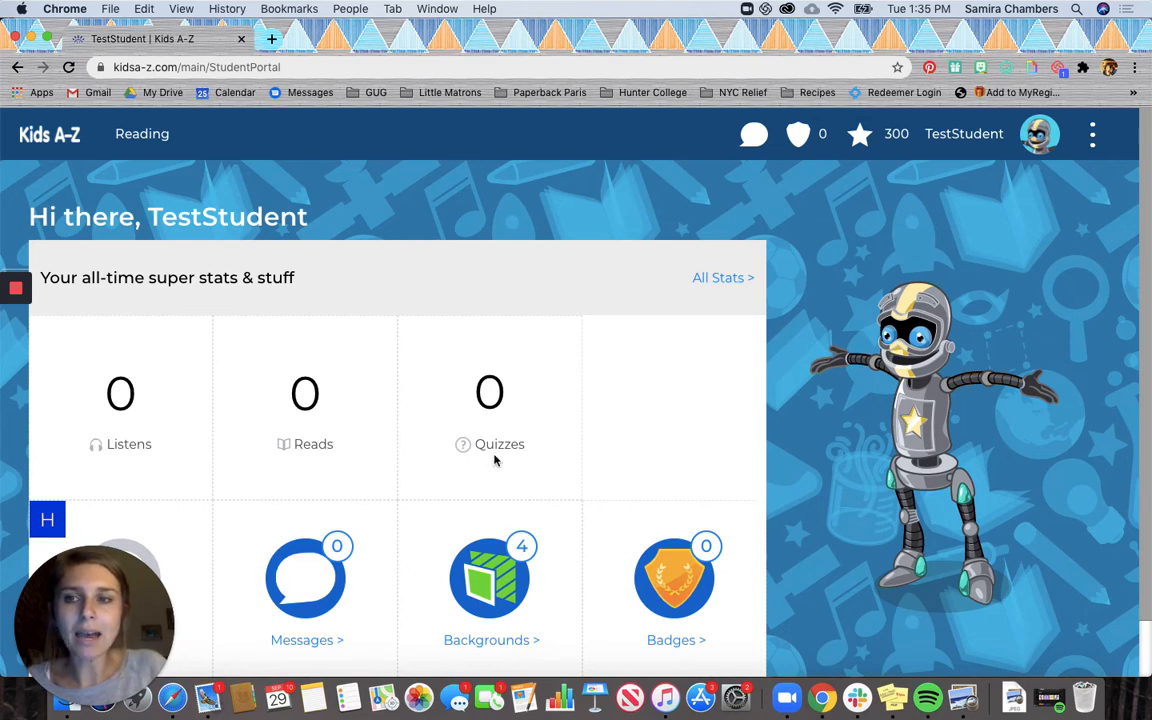
{"action": "mouse_move", "coordinate": [204, 200]}
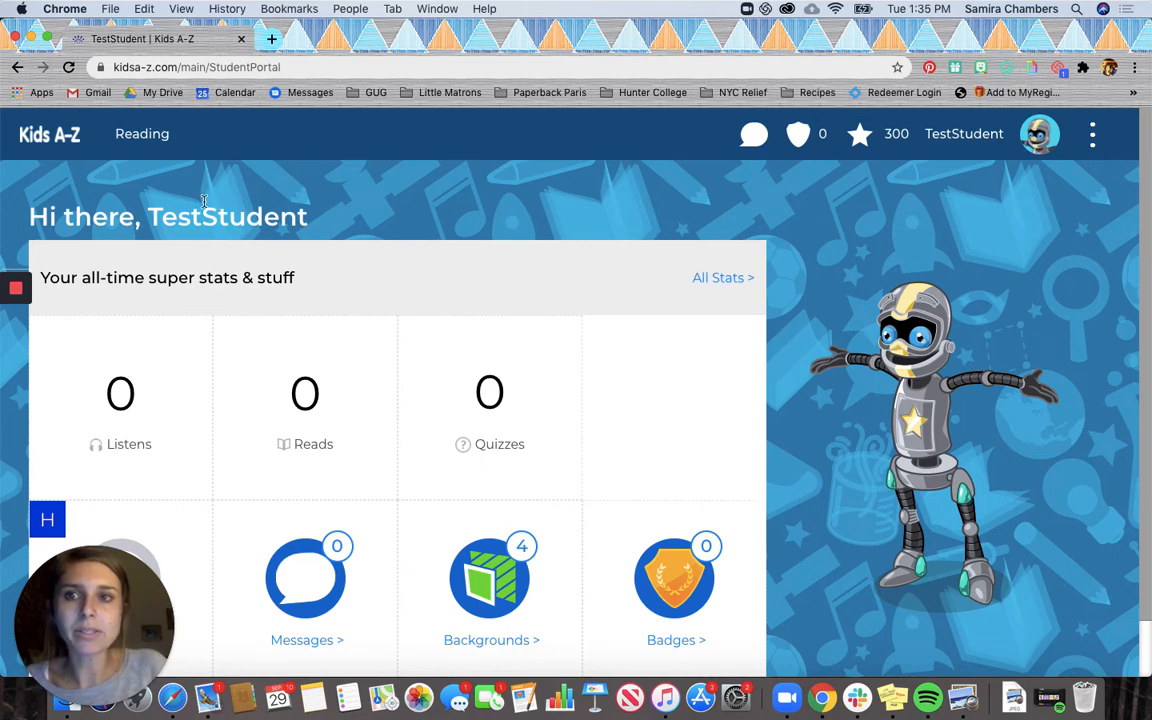
{"action": "left_click", "coordinate": [142, 132]}
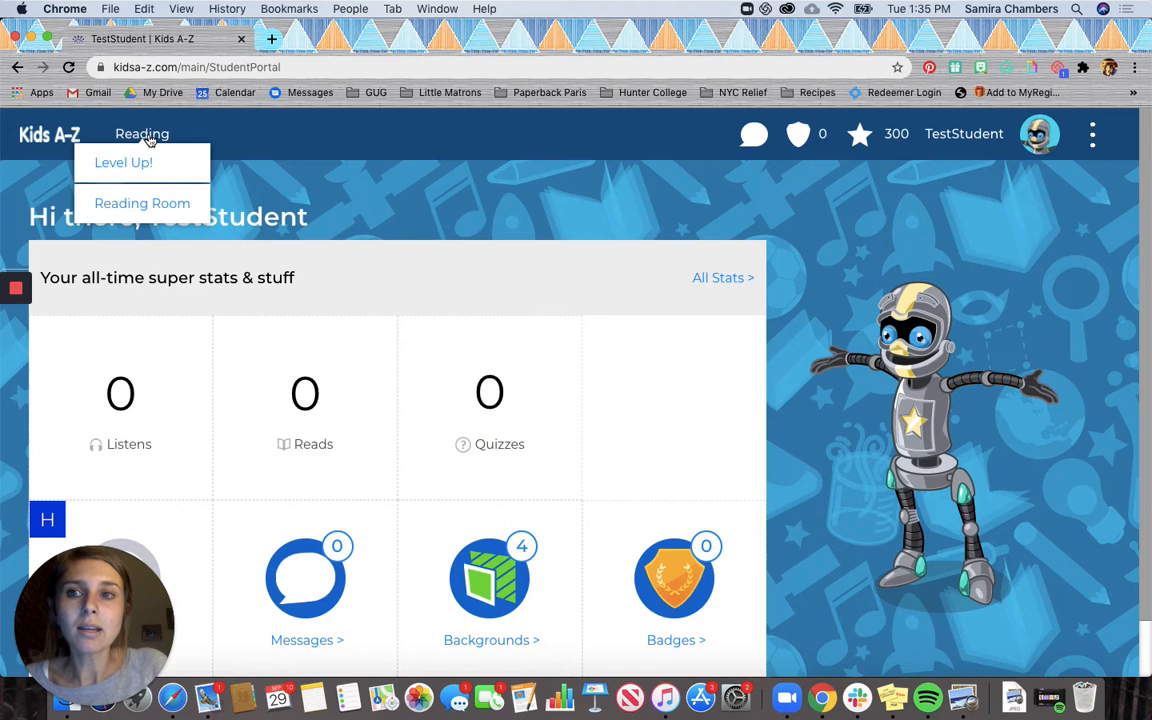
{"action": "mouse_move", "coordinate": [142, 206]}
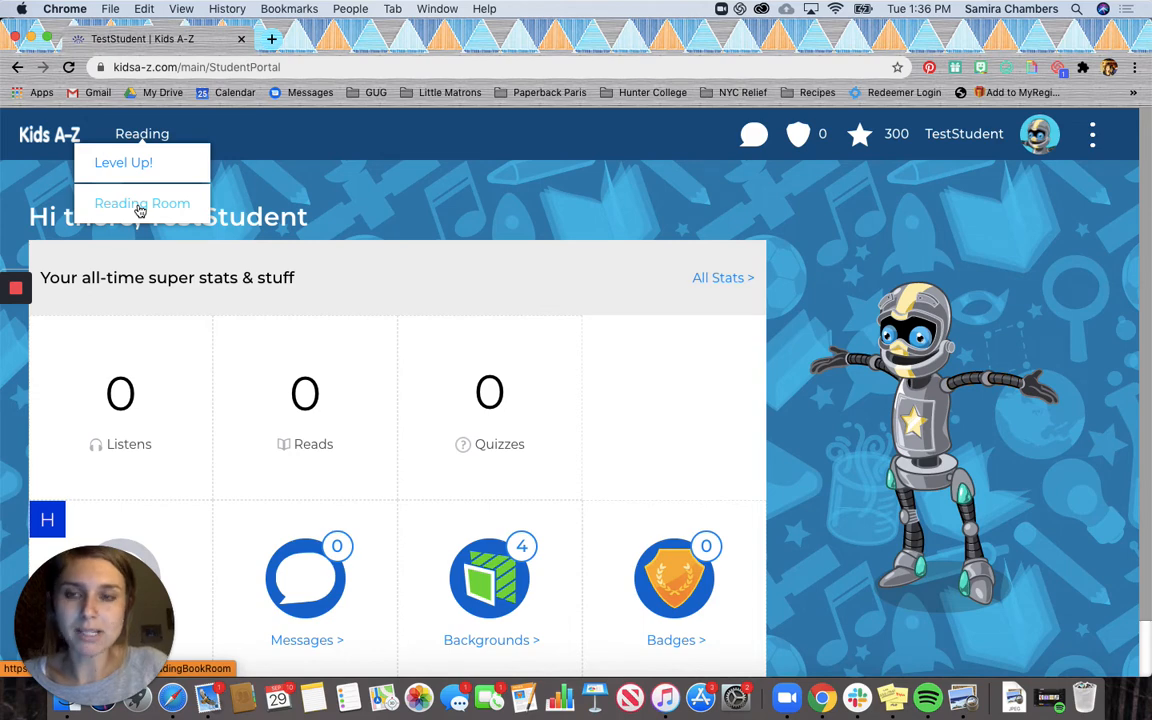
Enter the Reading Room with its Topics, Leveled Books and Popular Books sections.
{"action": "left_click", "coordinate": [142, 204]}
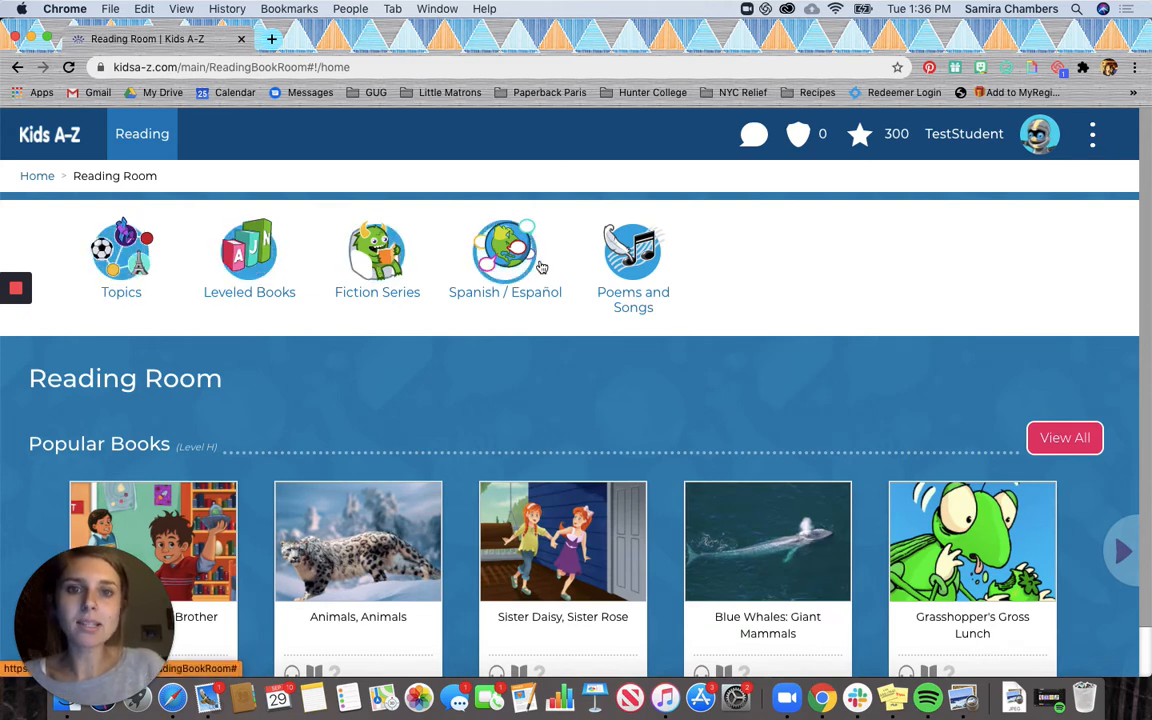
{"action": "mouse_move", "coordinate": [376, 250]}
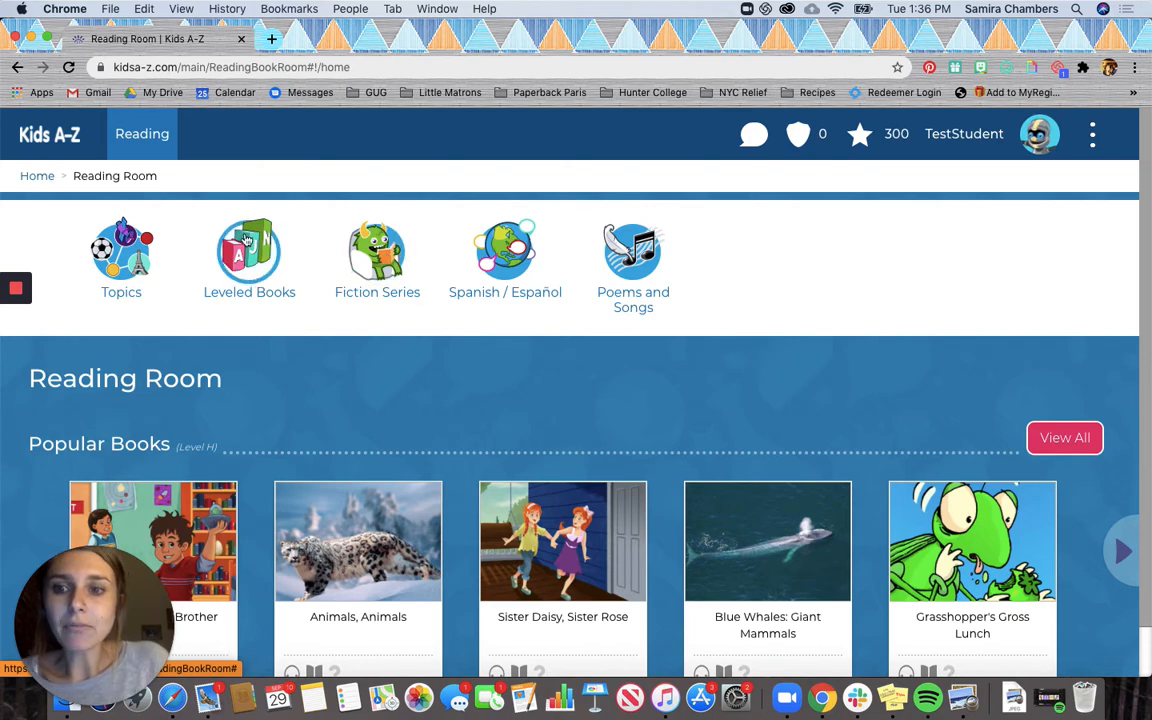
Browse the Leveled Books collection down to the level H books with Animals, Animals.
{"action": "left_click", "coordinate": [248, 252]}
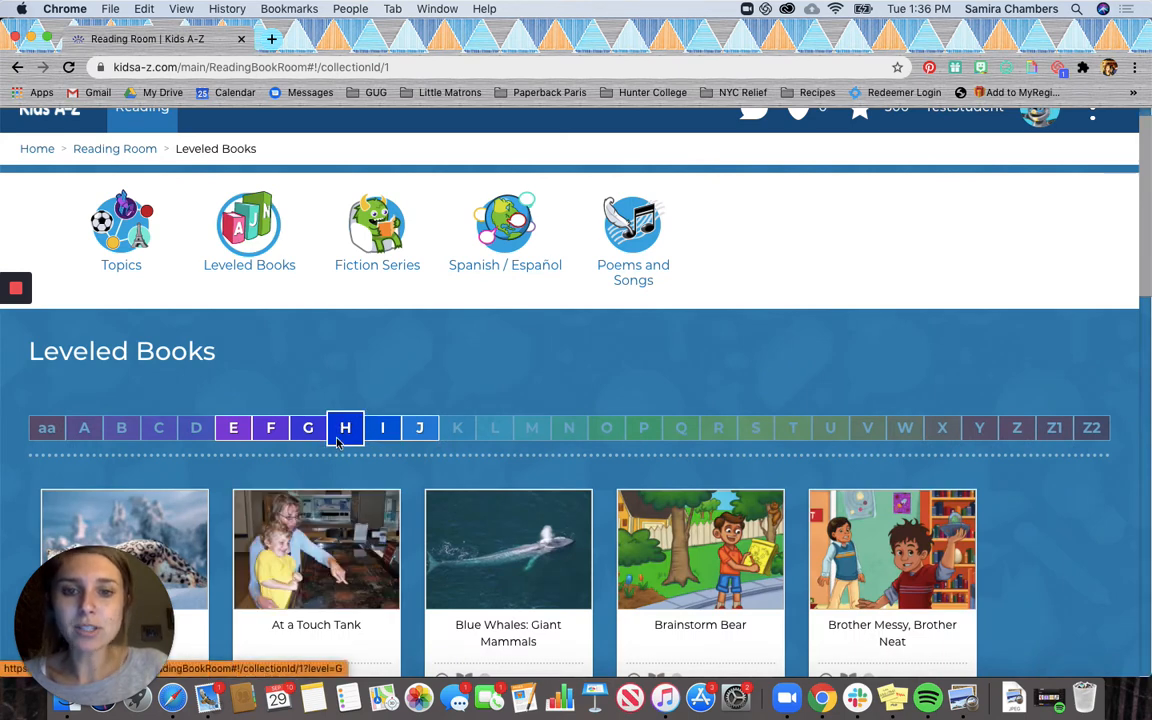
{"action": "scroll", "scroll_direction": "down", "scroll_amount": 3}
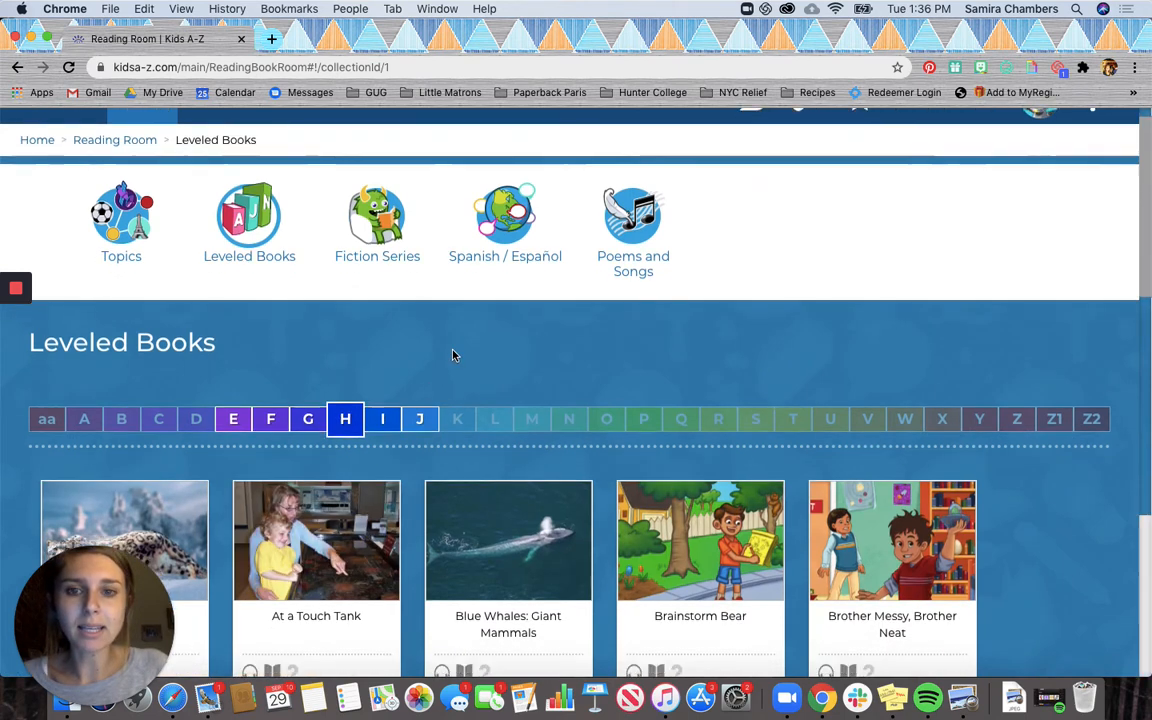
{"action": "scroll", "scroll_direction": "down", "scroll_amount": 3}
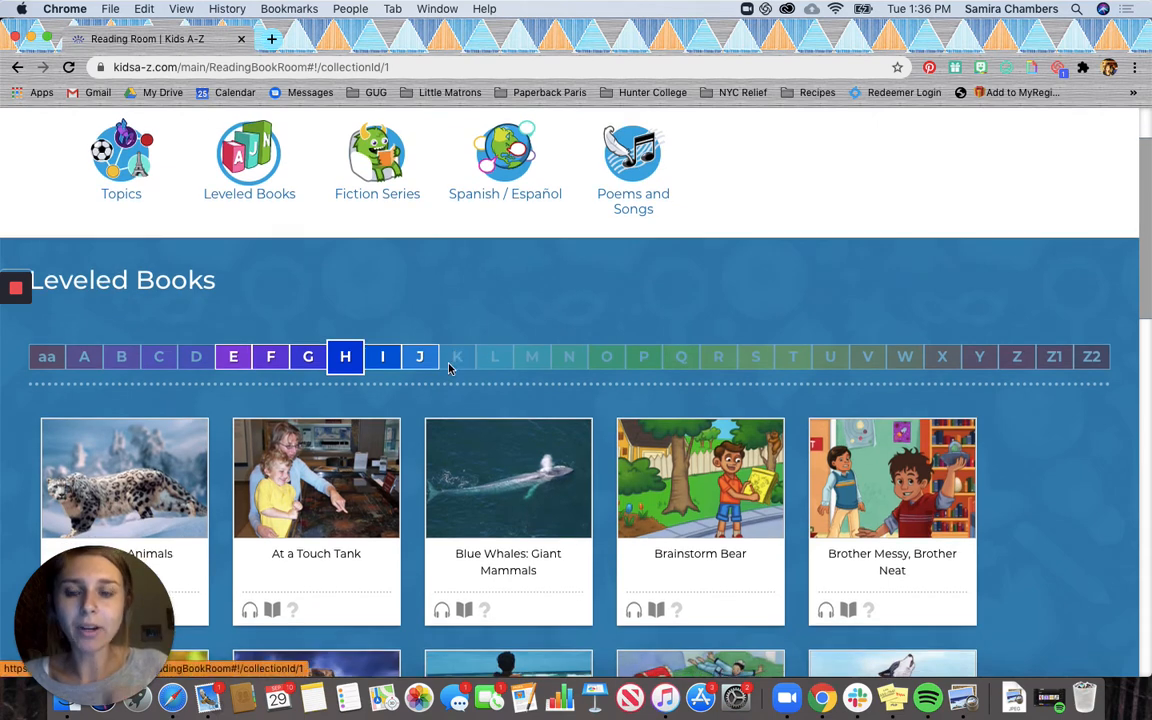
{"action": "scroll", "scroll_direction": "down", "scroll_amount": 3}
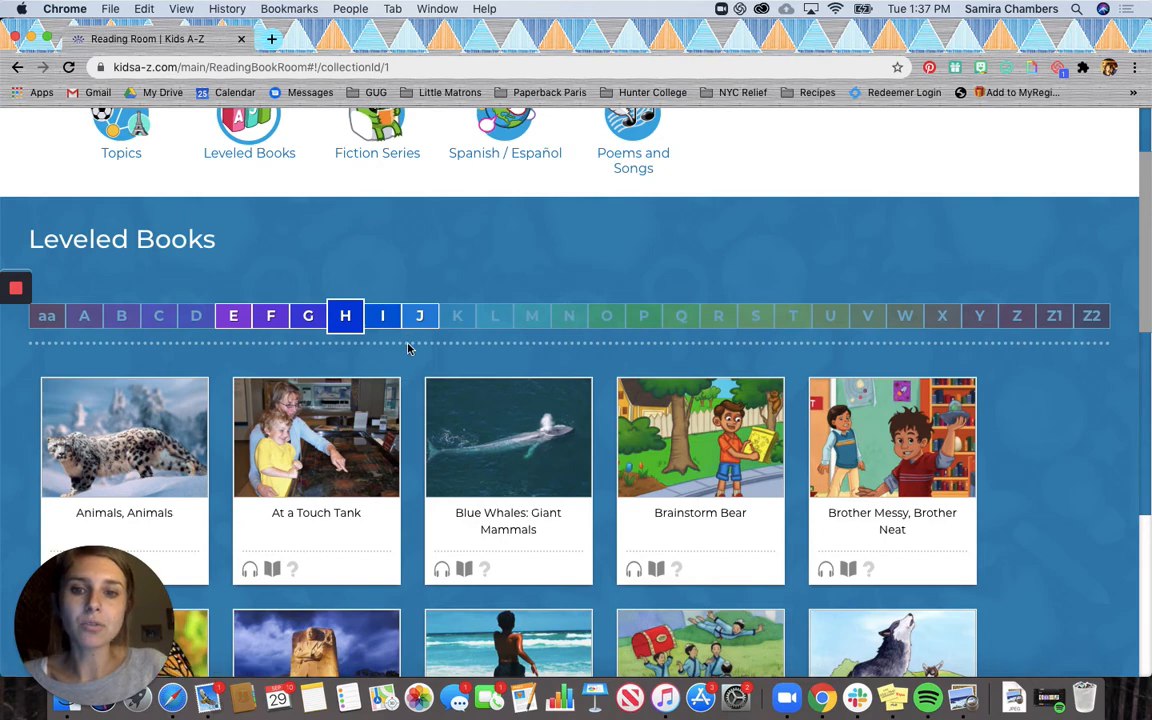
{"action": "scroll", "scroll_direction": "down", "scroll_amount": 3}
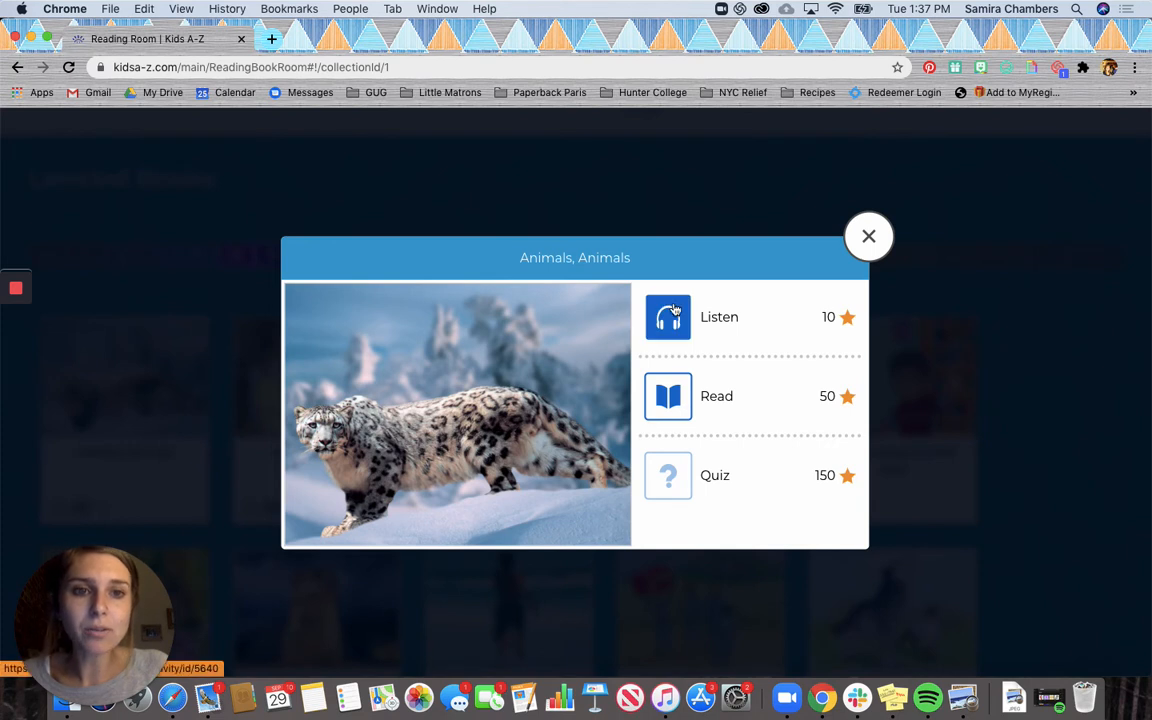
{"action": "mouse_move", "coordinate": [764, 308]}
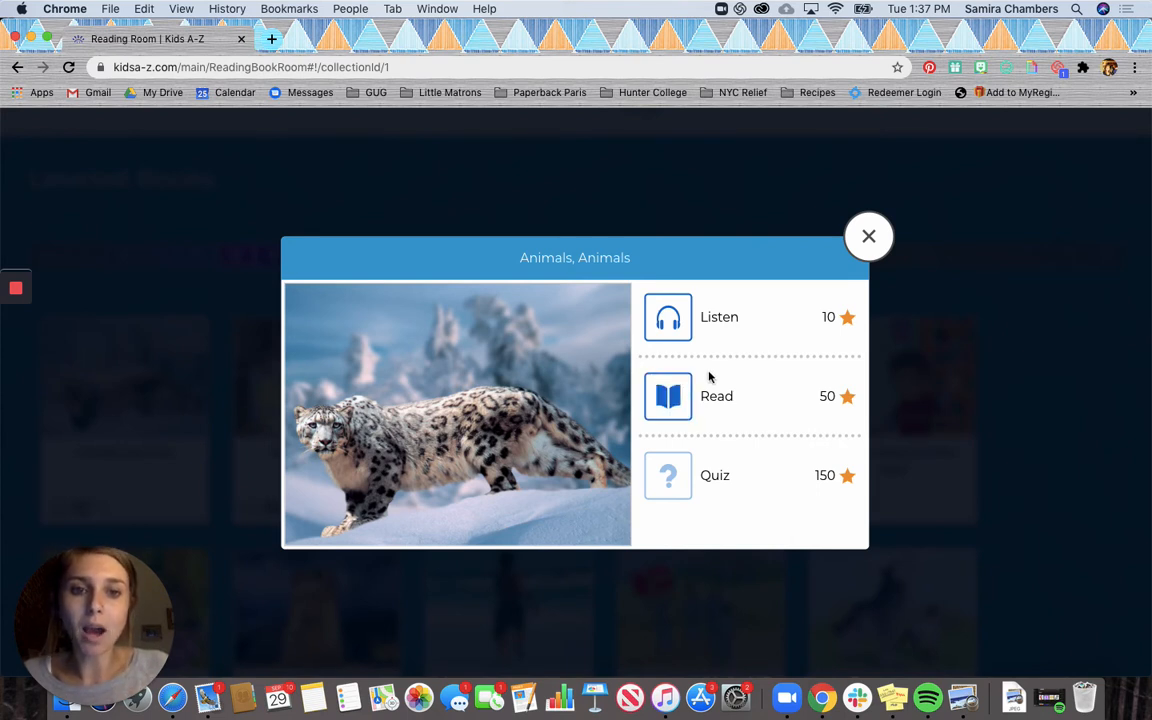
{"action": "mouse_move", "coordinate": [736, 390]}
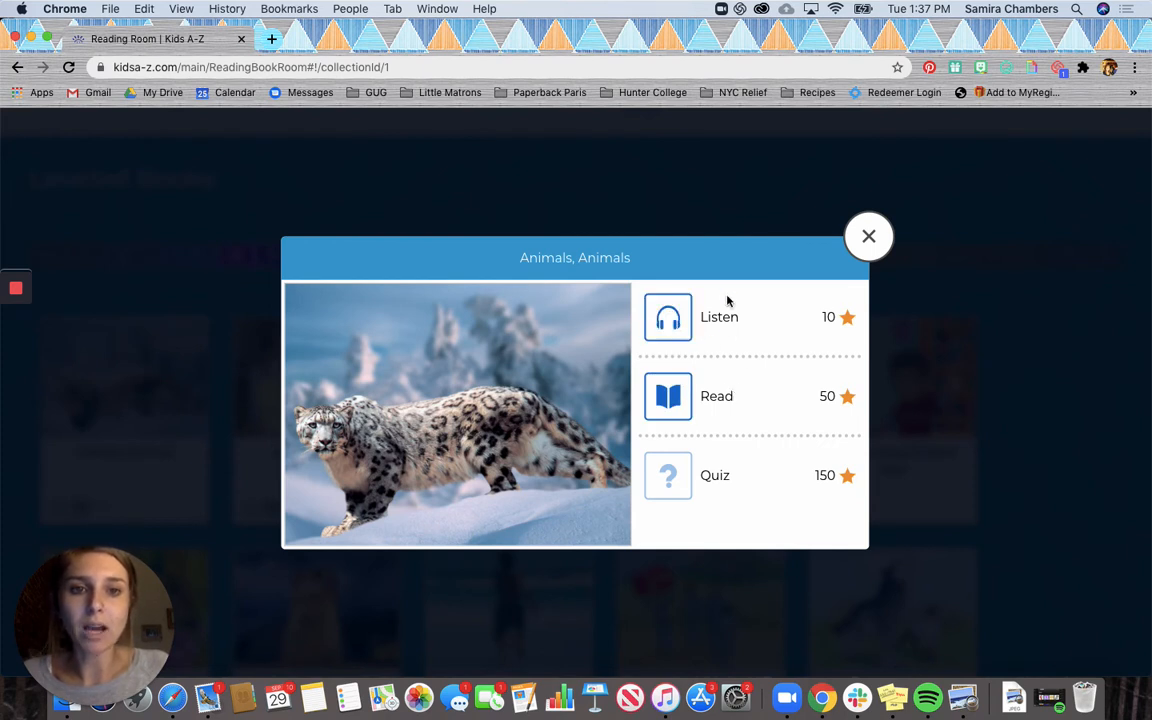
{"action": "mouse_move", "coordinate": [668, 396]}
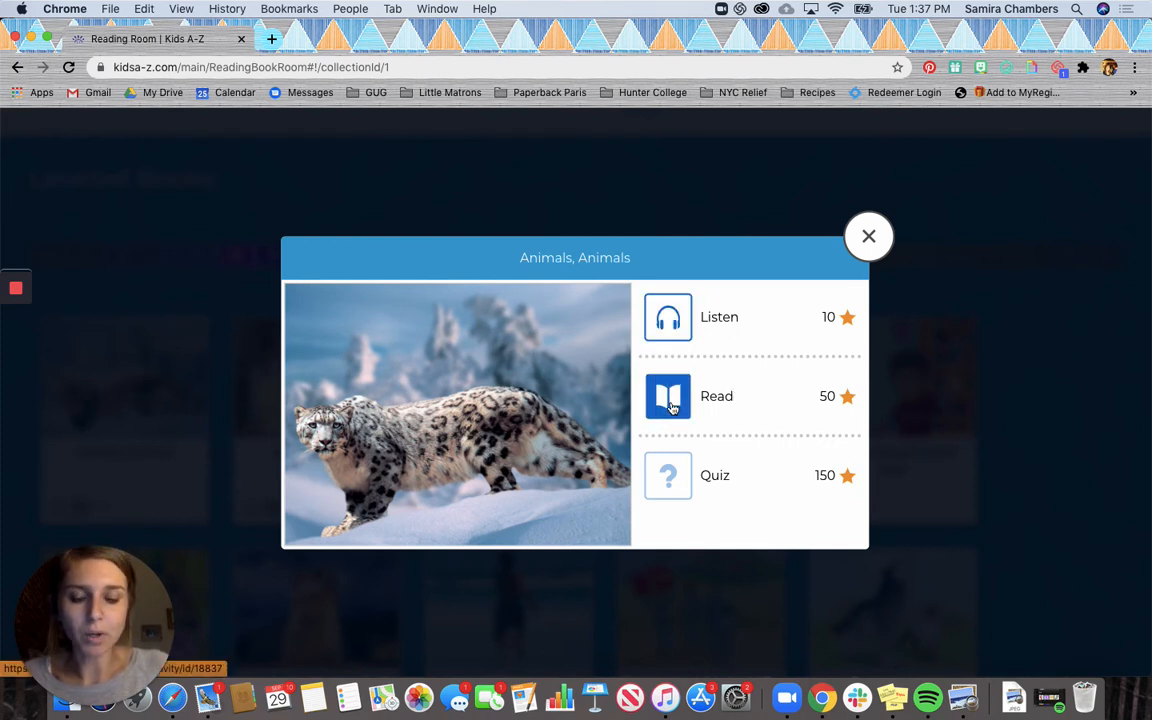
Open Animals, Animals in Read mode and turn past the cover to the title page.
{"action": "left_click", "coordinate": [668, 396]}
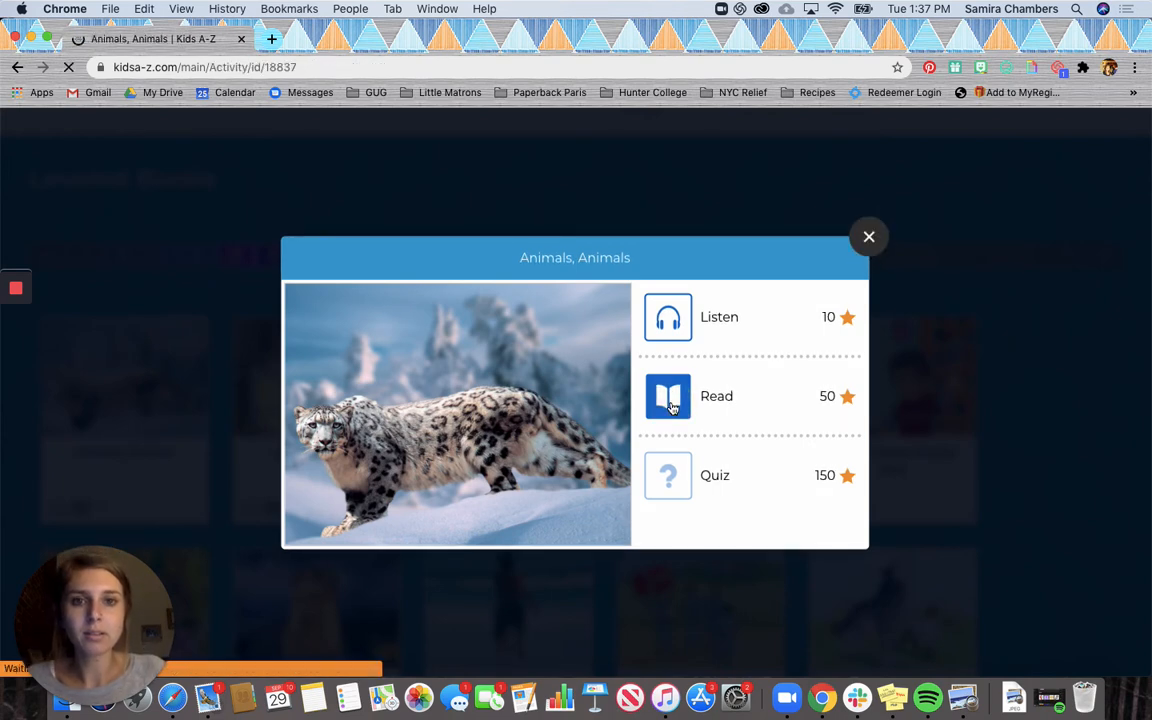
{"action": "left_click", "coordinate": [668, 396]}
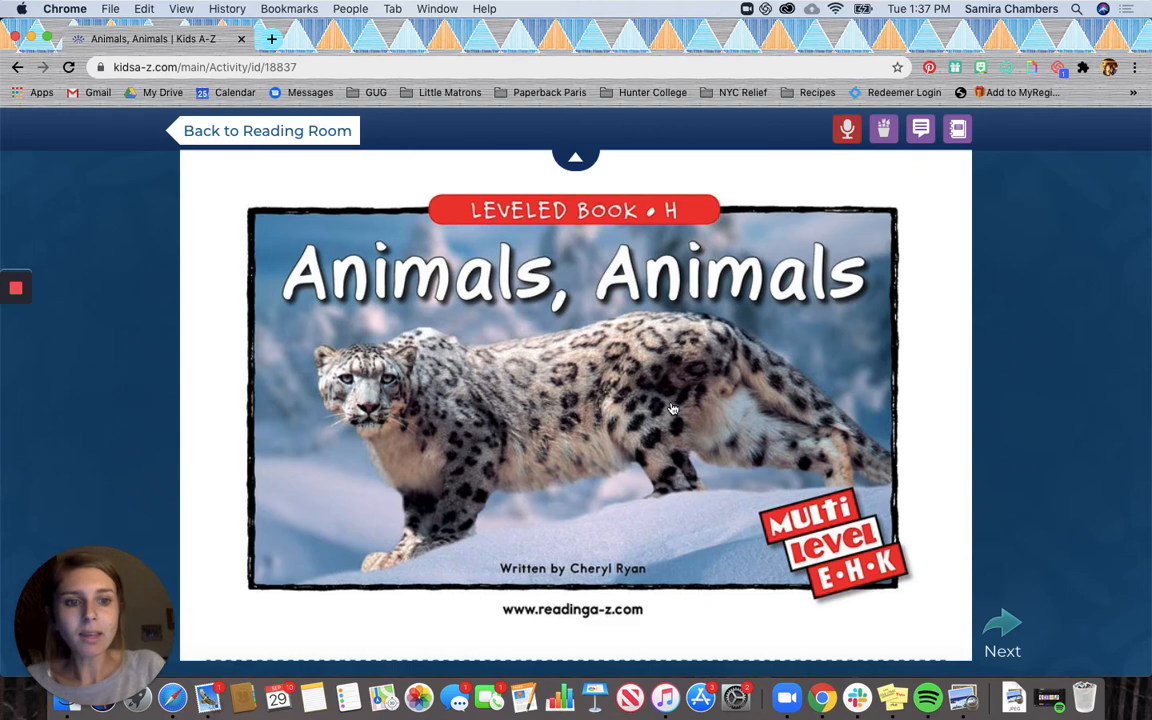
{"action": "mouse_move", "coordinate": [1002, 620]}
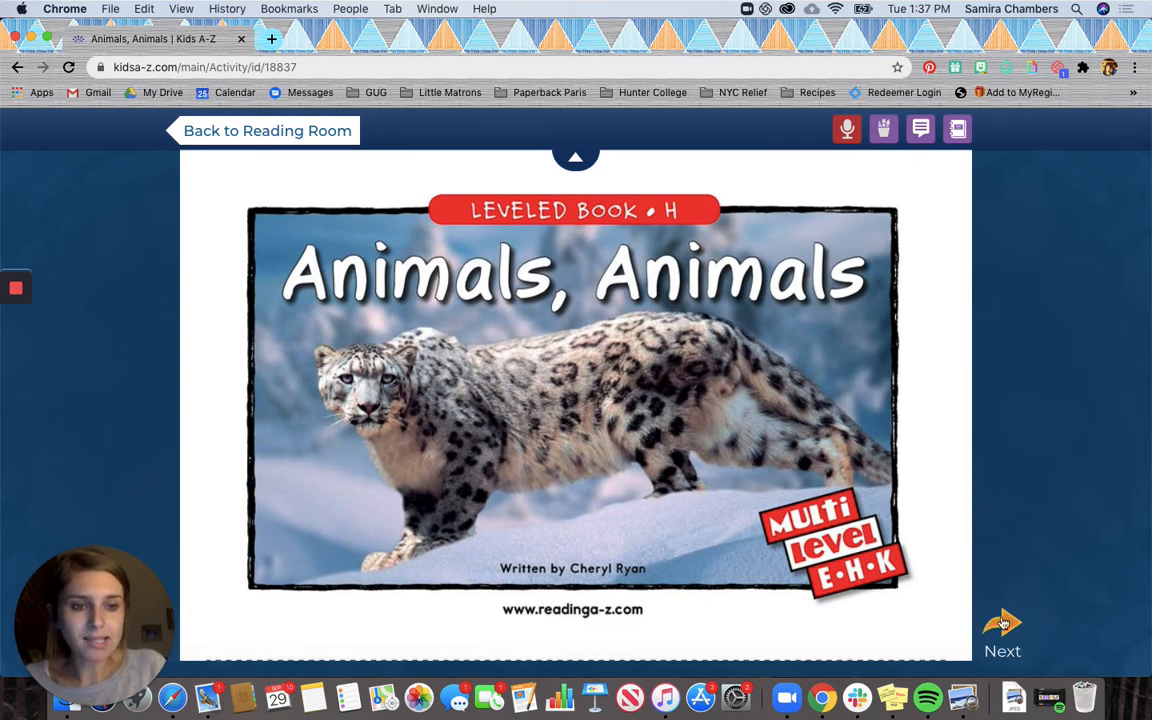
{"action": "mouse_move", "coordinate": [1030, 636]}
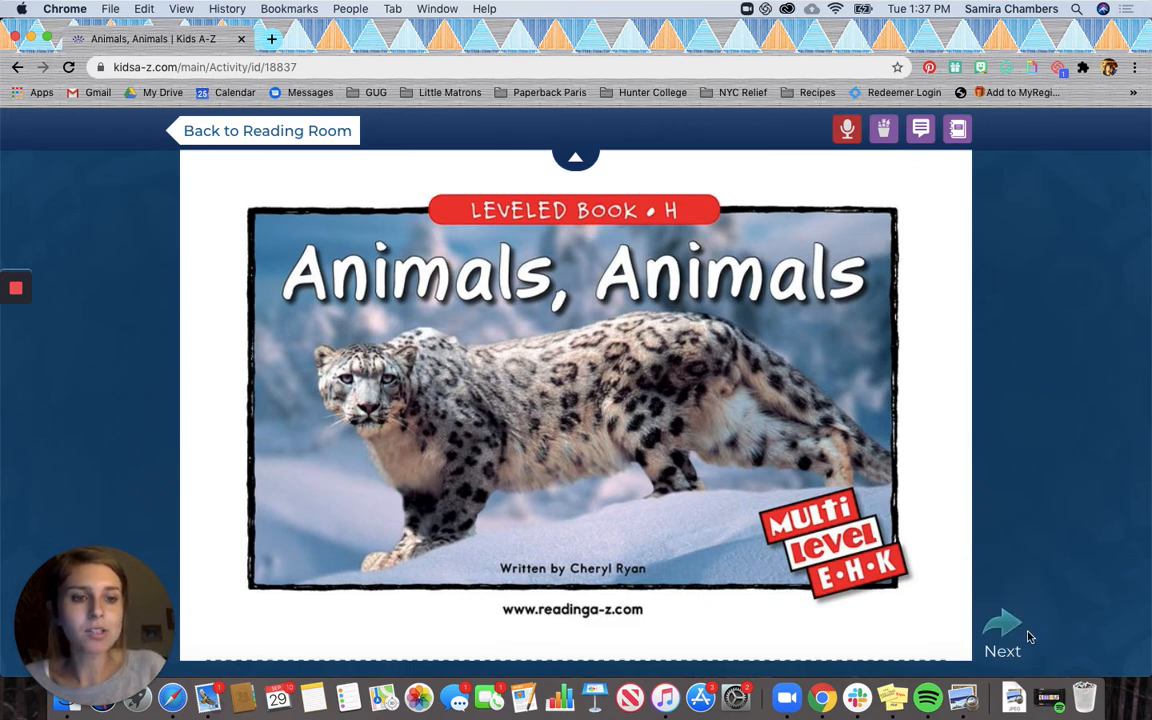
{"action": "left_click", "coordinate": [1002, 632]}
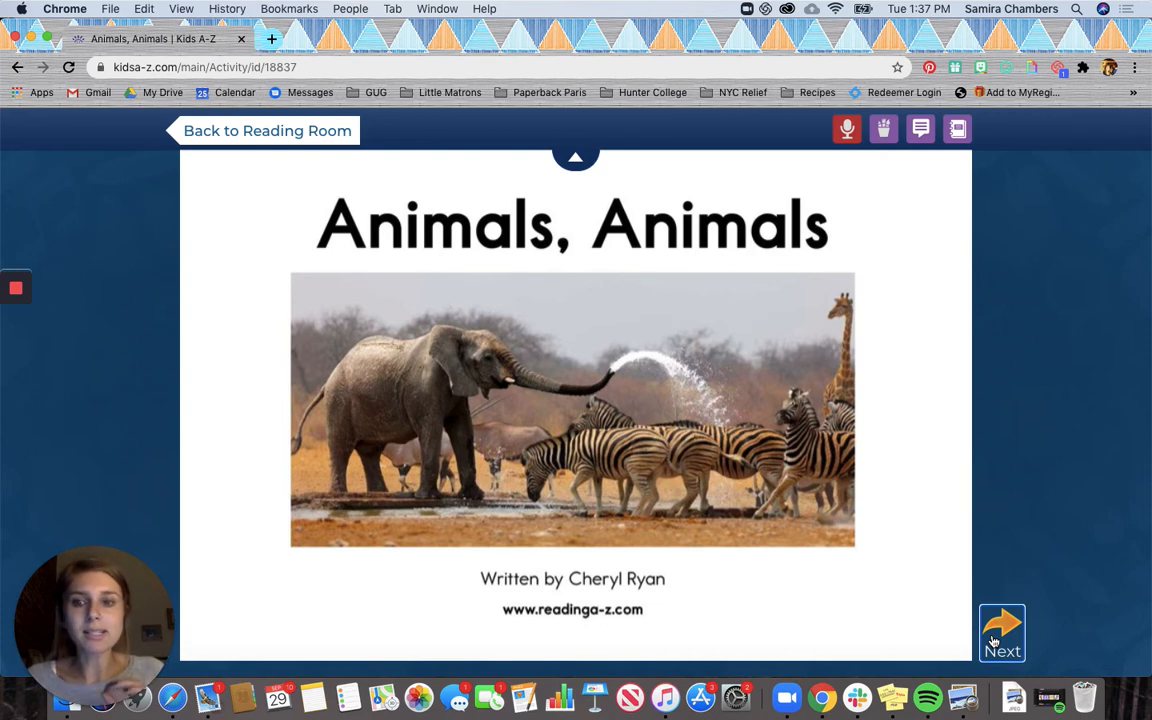
{"action": "double_click", "coordinate": [710, 228]}
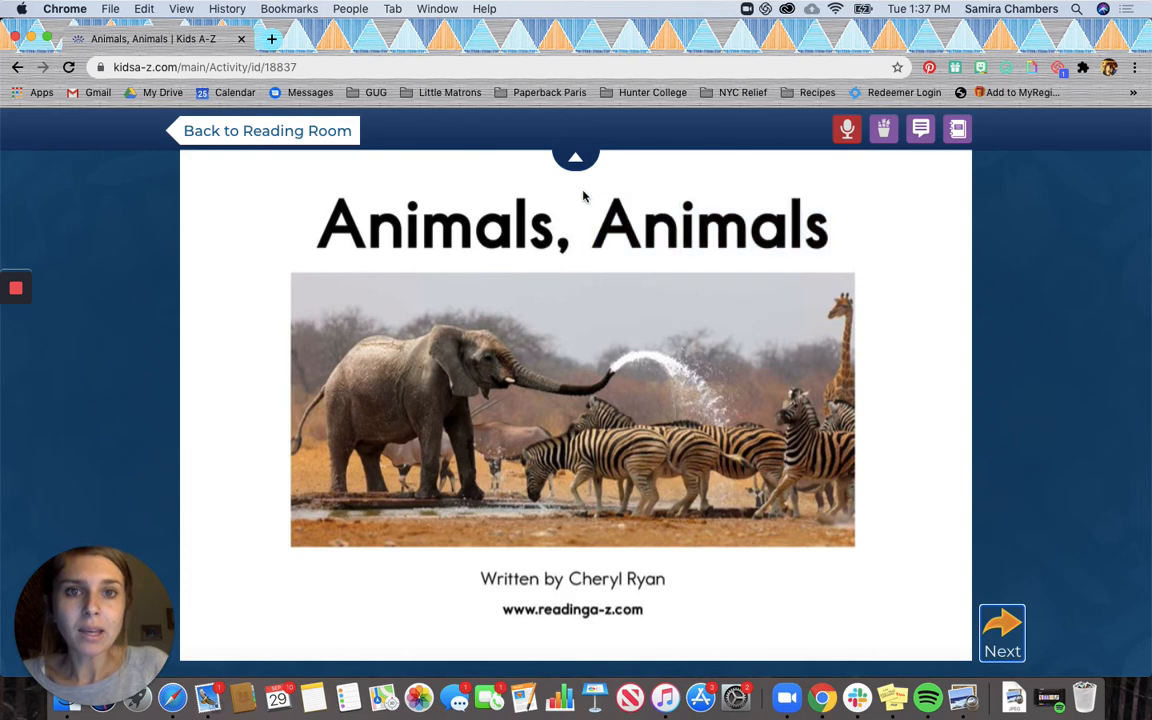
{"action": "mouse_move", "coordinate": [268, 132]}
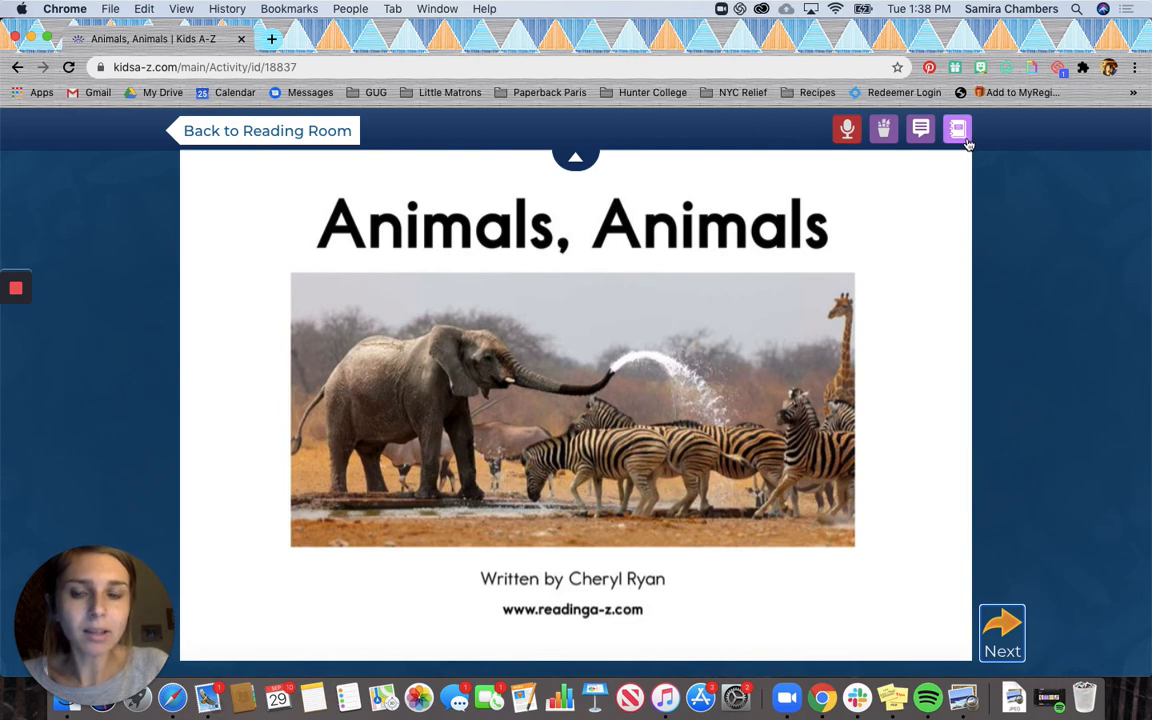
{"action": "mouse_move", "coordinate": [780, 188]}
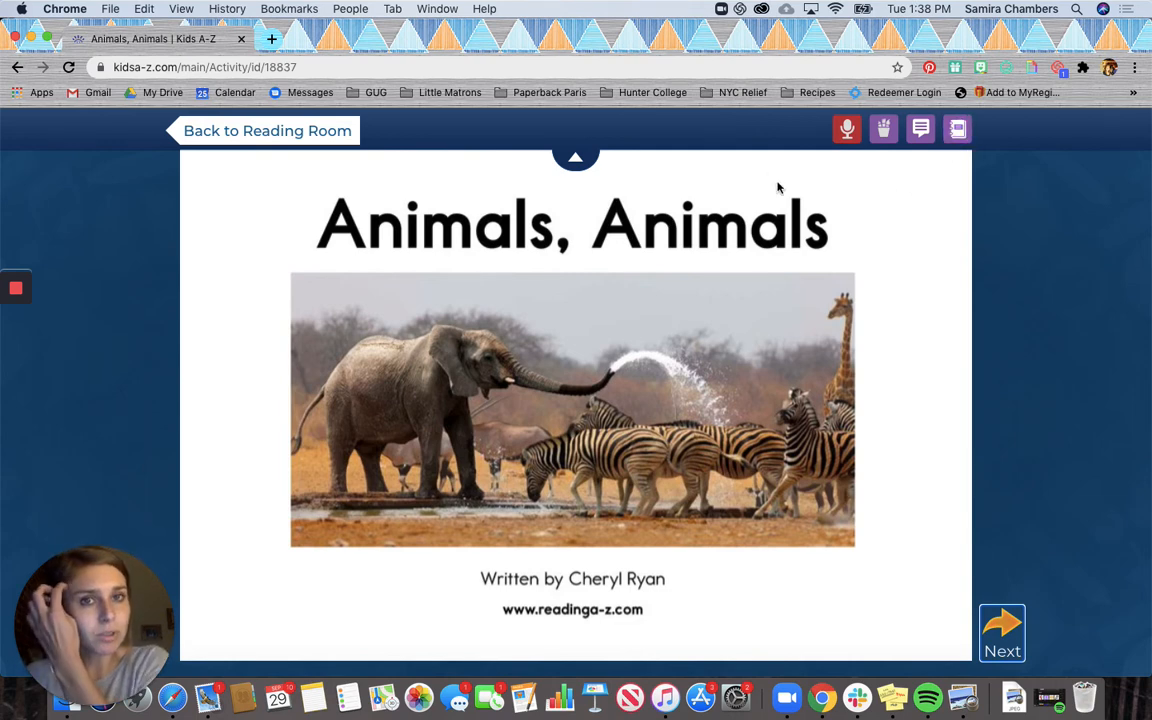
{"action": "mouse_move", "coordinate": [594, 170]}
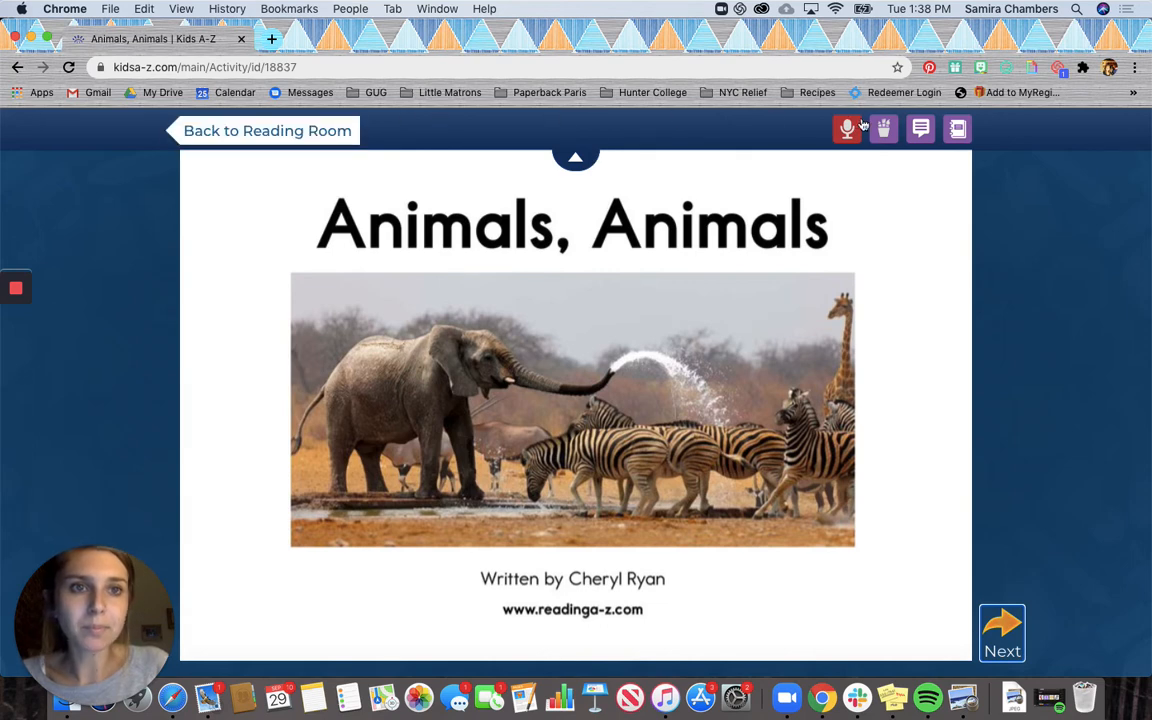
{"action": "left_click", "coordinate": [576, 156]}
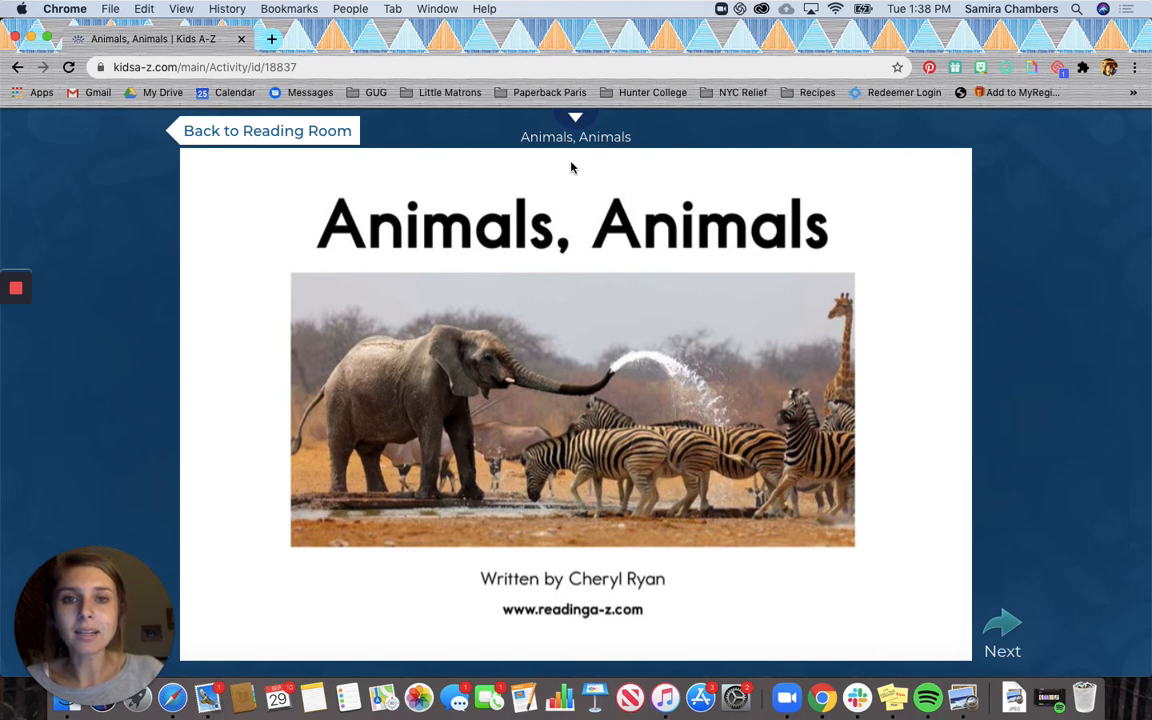
{"action": "mouse_move", "coordinate": [562, 162]}
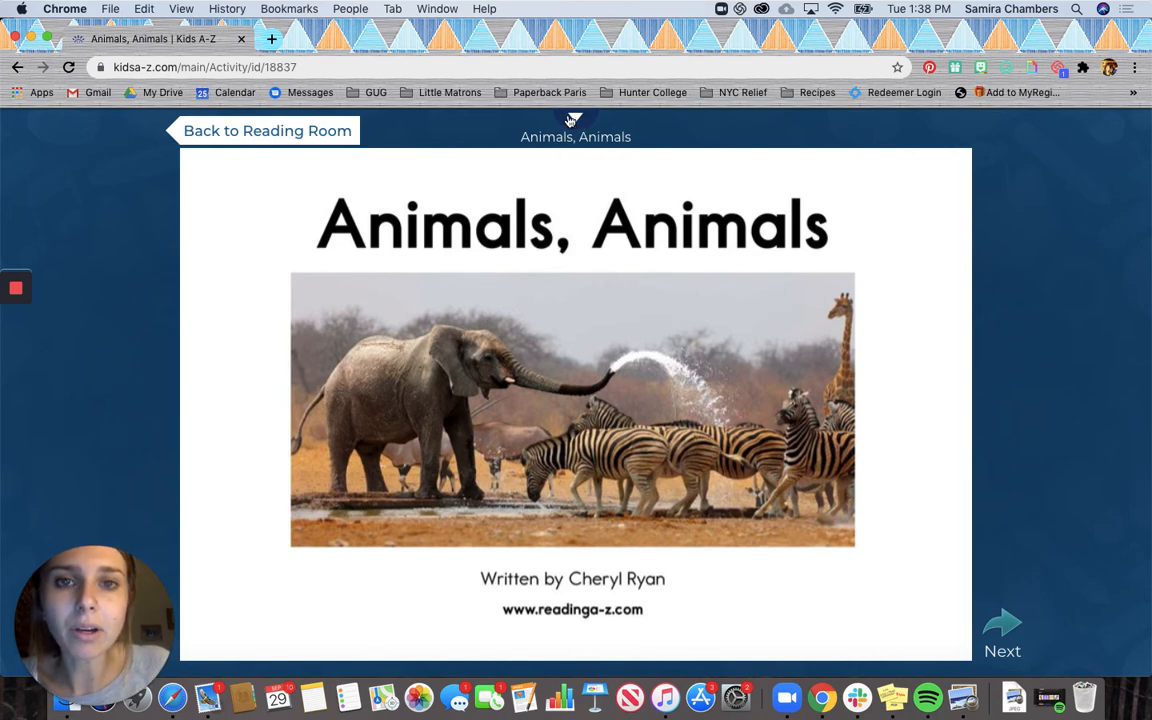
{"action": "mouse_move", "coordinate": [572, 148]}
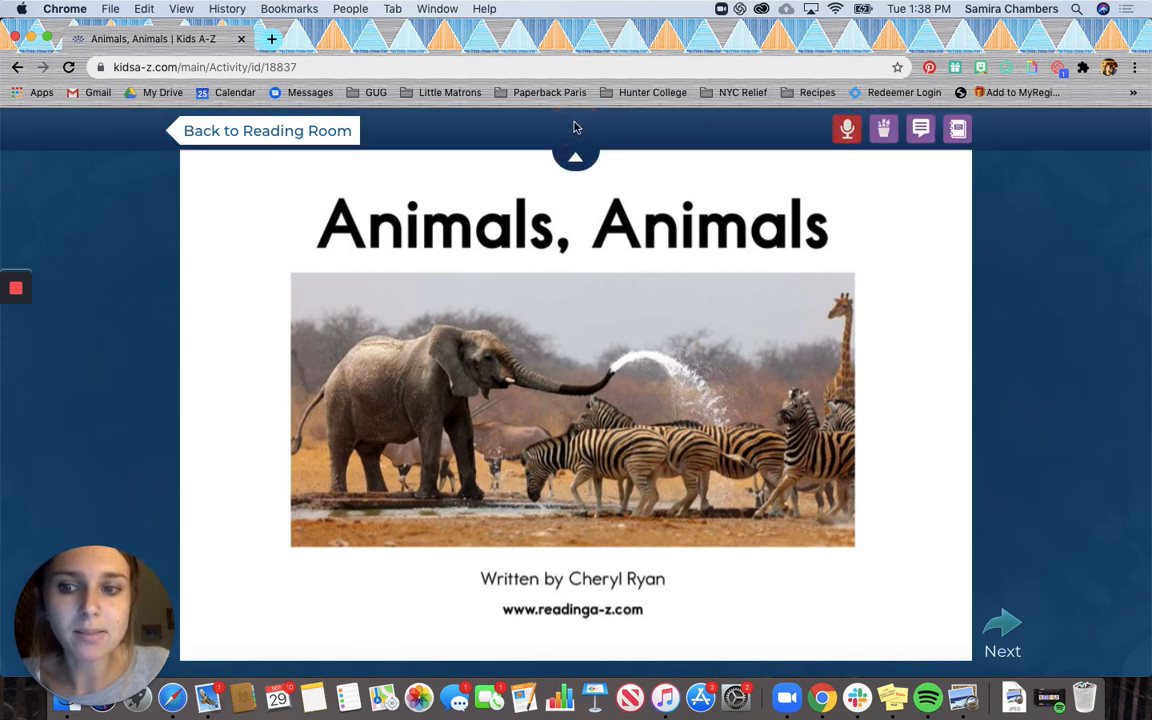
{"action": "mouse_move", "coordinate": [780, 150]}
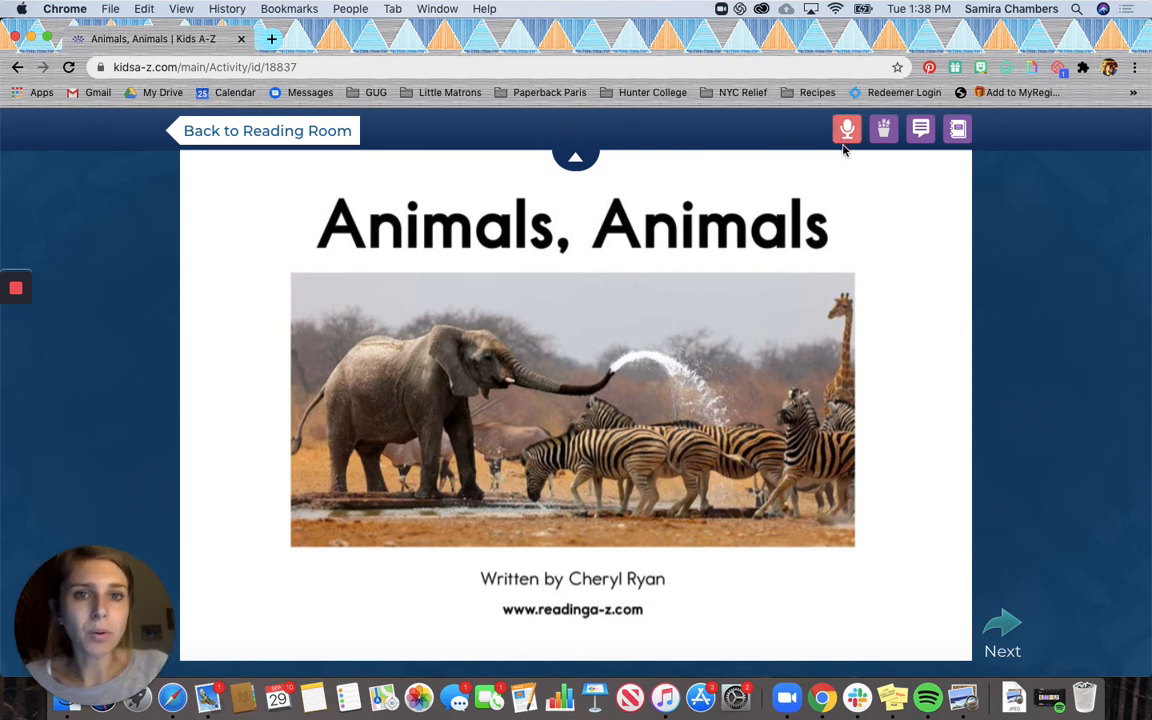
{"action": "mouse_move", "coordinate": [848, 128]}
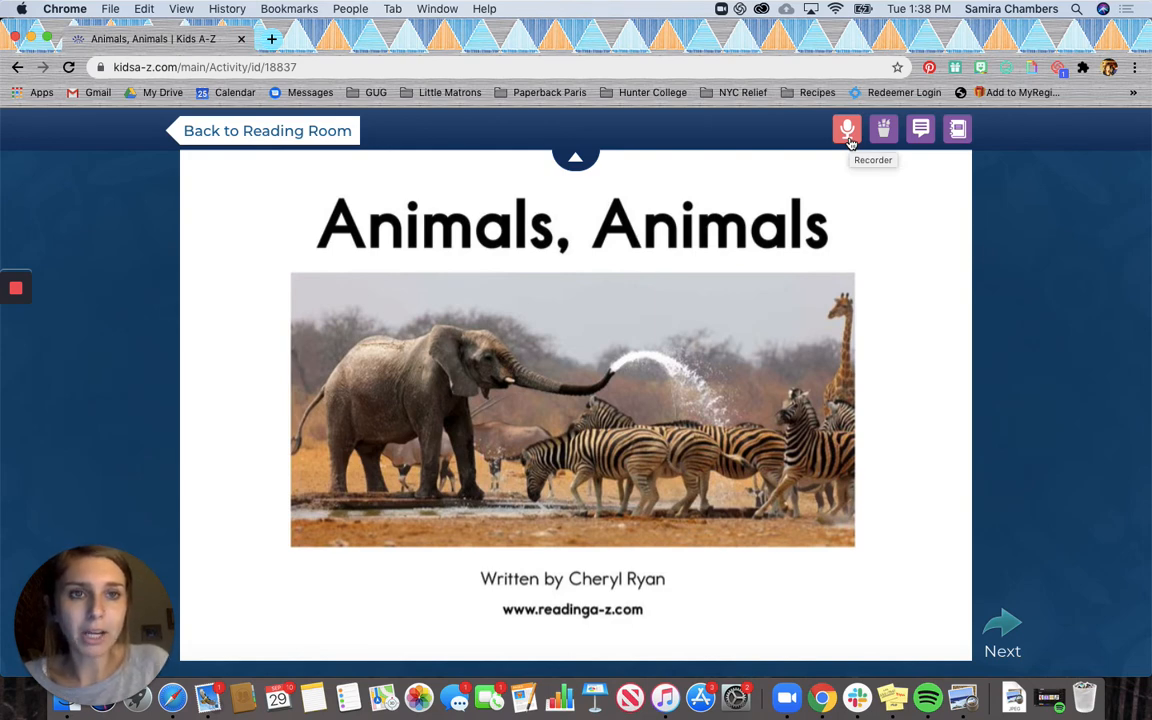
Record the title page read aloud with the Reading Recorder and pause at about 0:13.
{"action": "left_click", "coordinate": [848, 128]}
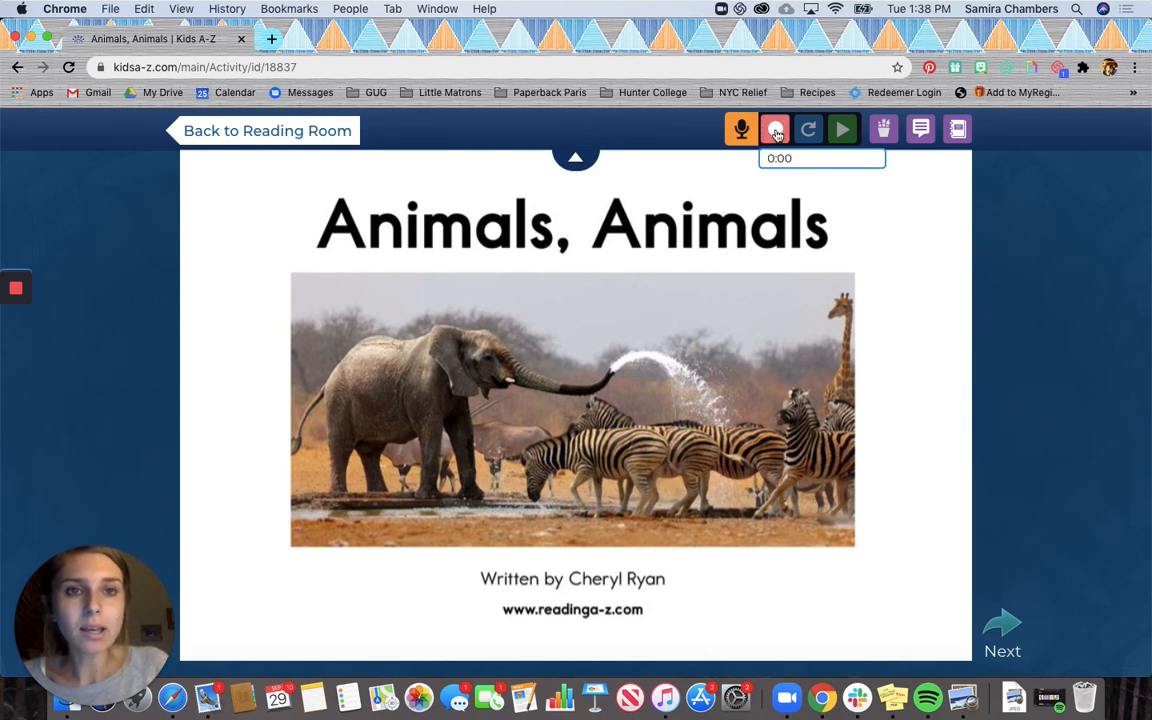
{"action": "mouse_move", "coordinate": [776, 128]}
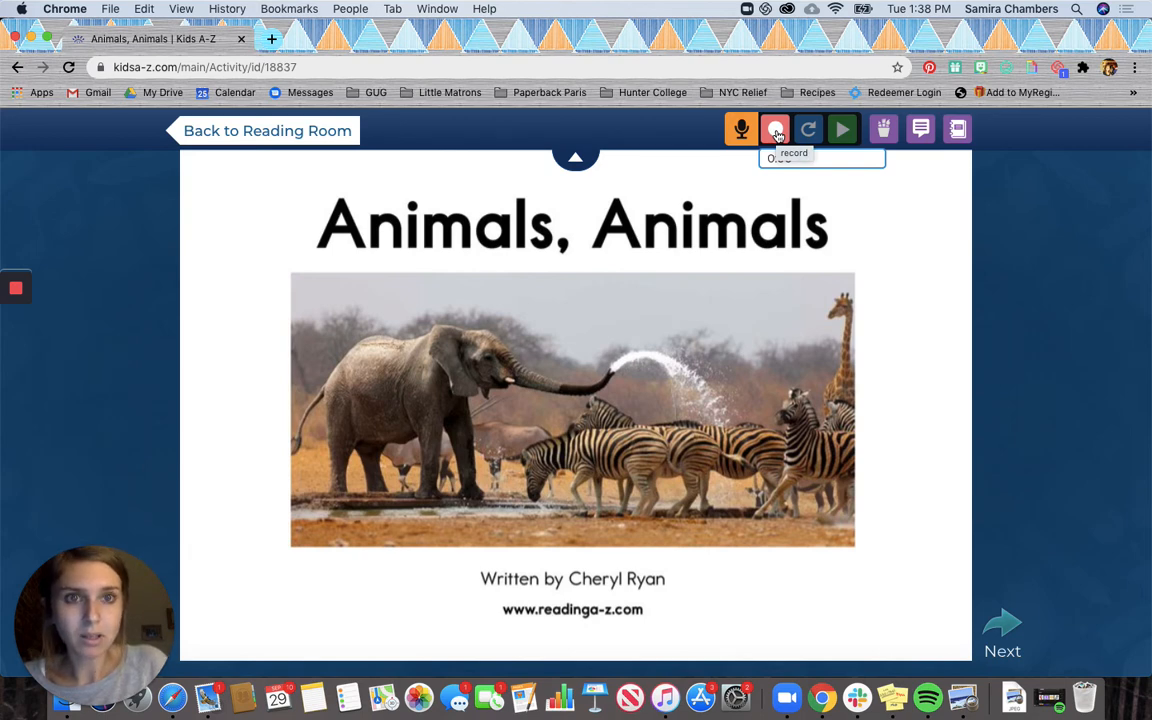
{"action": "left_click", "coordinate": [776, 128]}
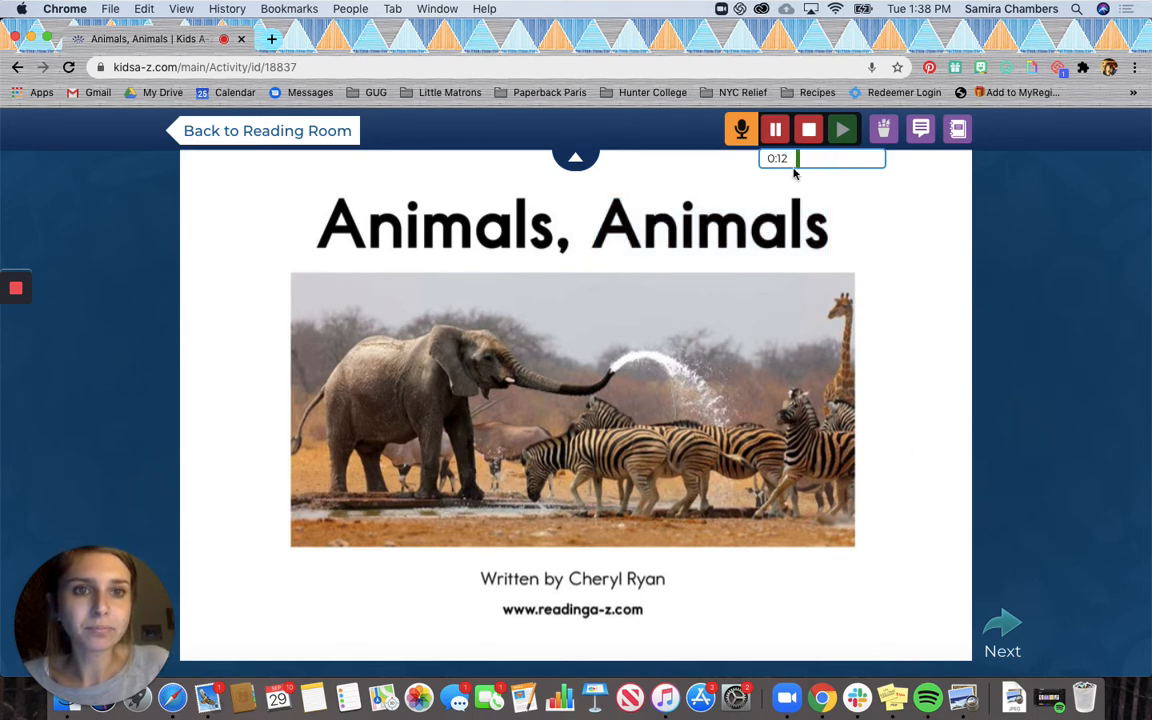
{"action": "left_click", "coordinate": [776, 128]}
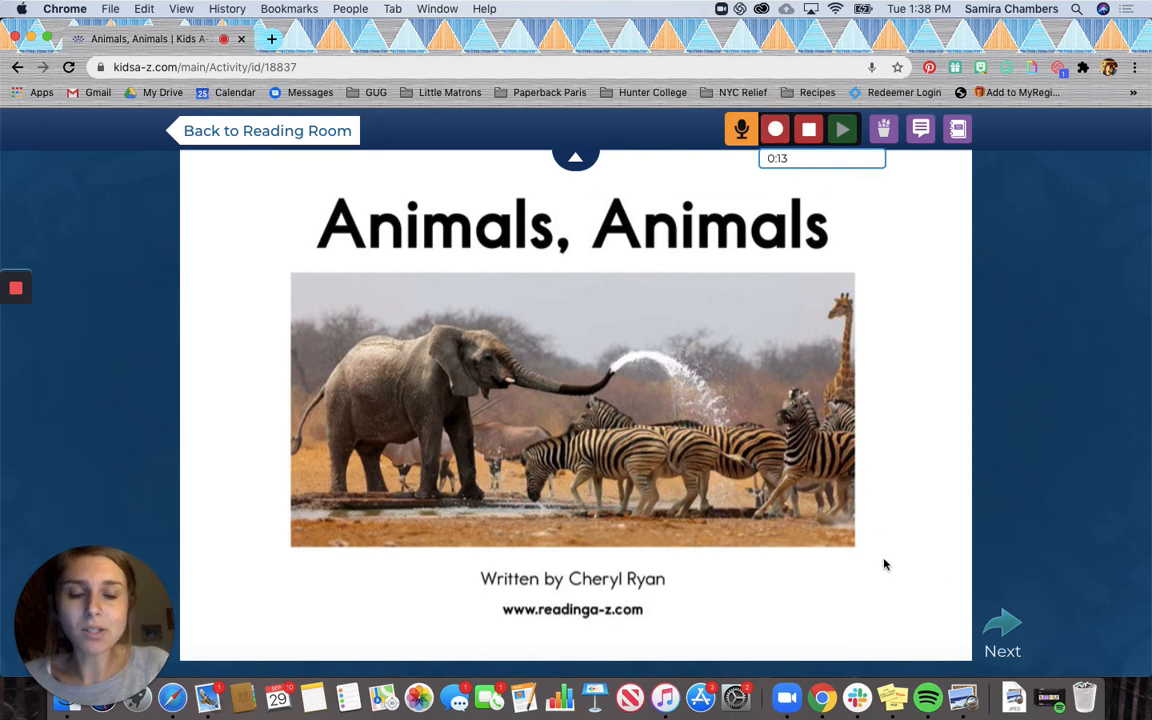
{"action": "mouse_move", "coordinate": [1002, 630]}
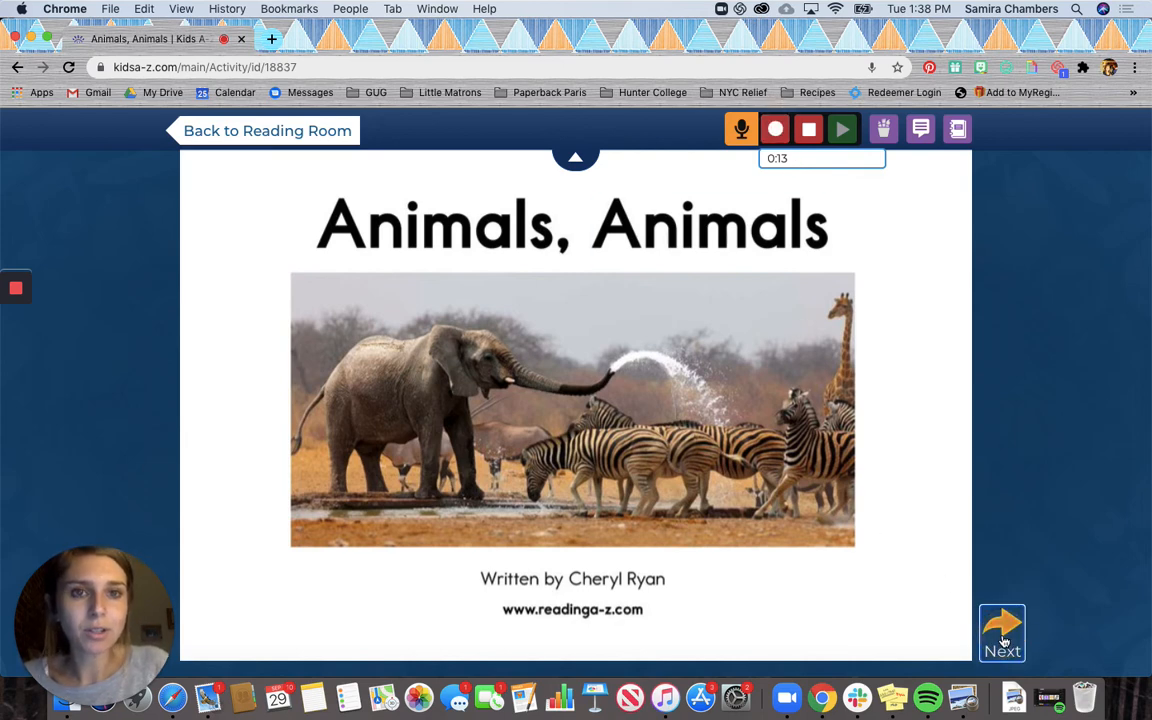
Turn to the first story page, resume recording and continue to the giraffe page.
{"action": "left_click", "coordinate": [1000, 632]}
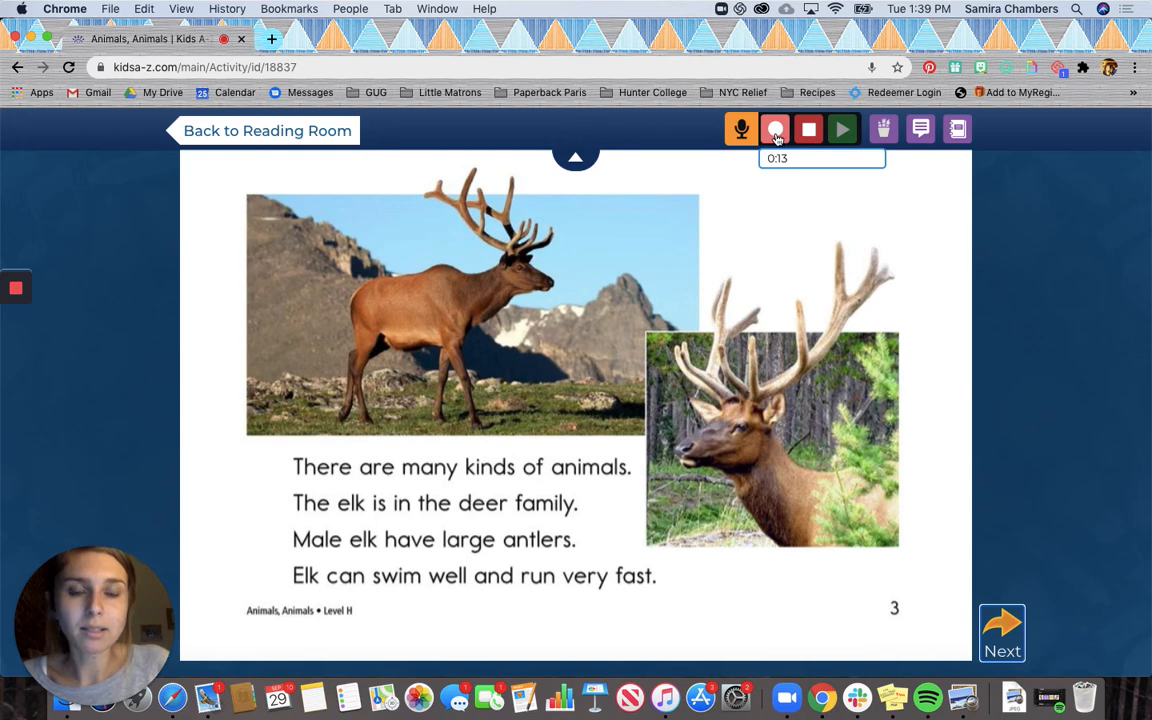
{"action": "mouse_move", "coordinate": [776, 128]}
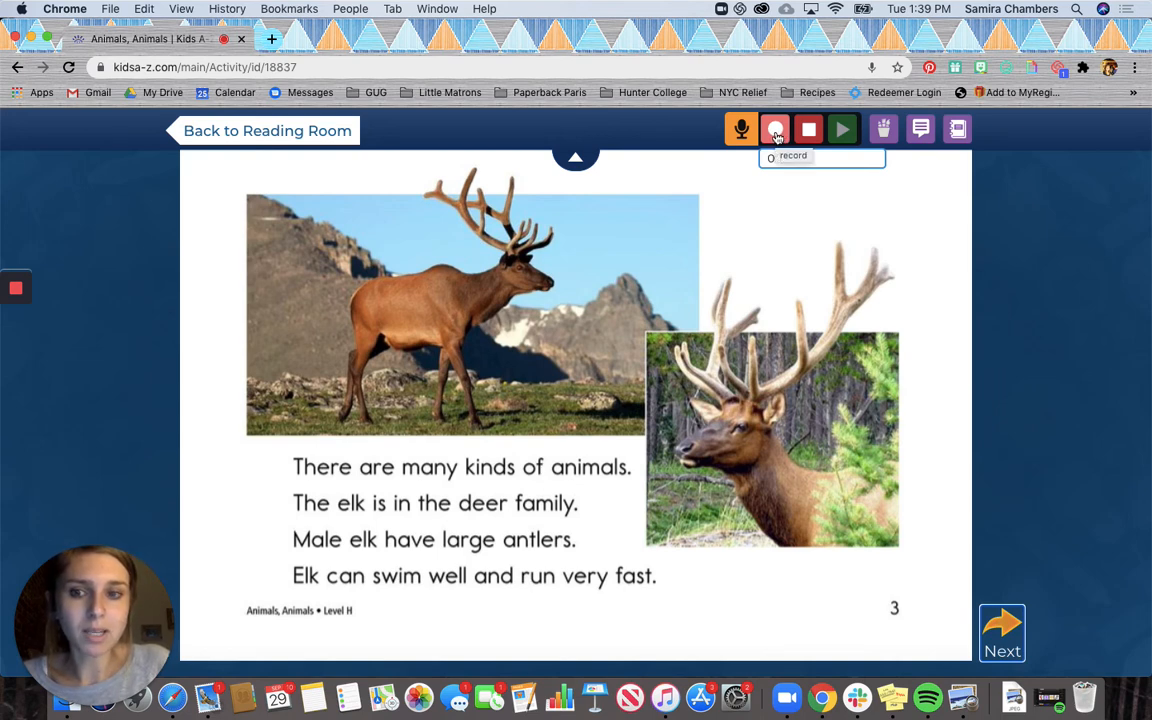
{"action": "left_click", "coordinate": [776, 128]}
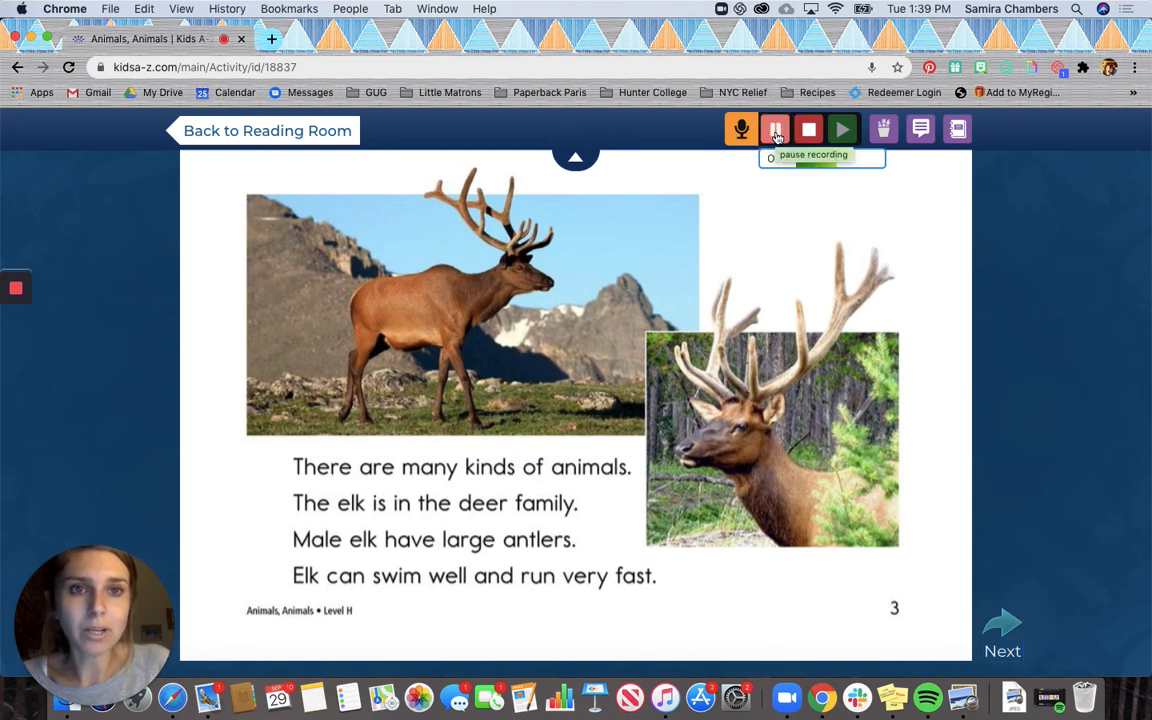
{"action": "left_click", "coordinate": [776, 128]}
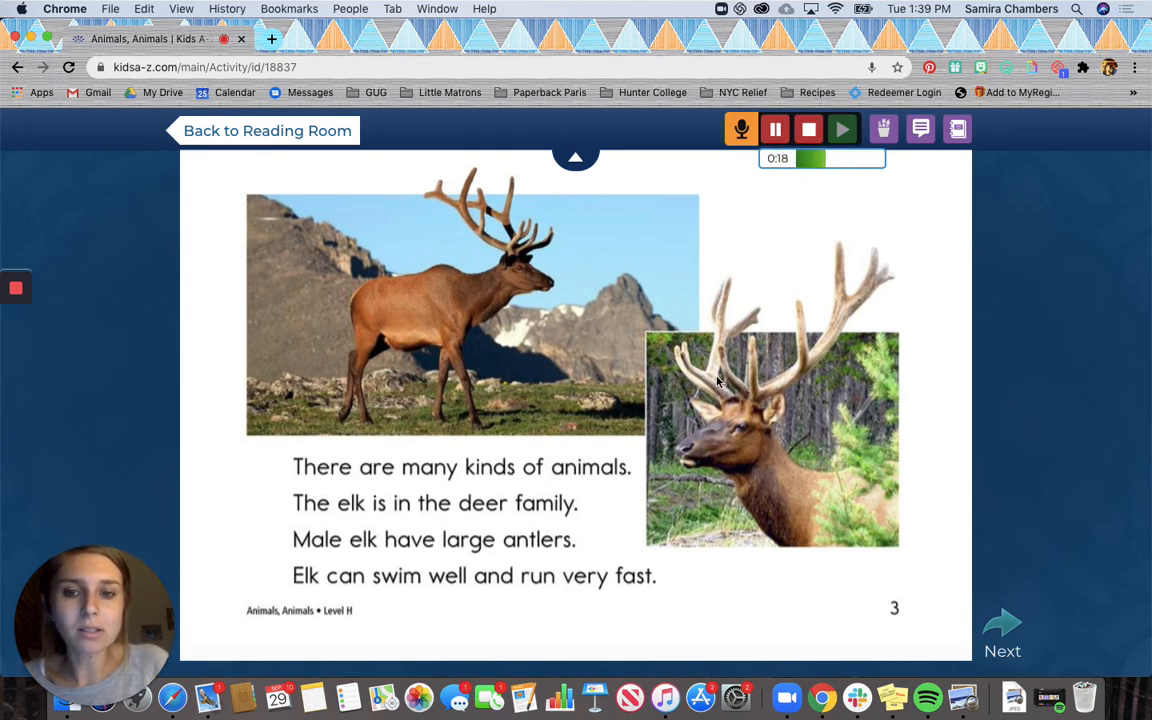
{"action": "mouse_move", "coordinate": [810, 612]}
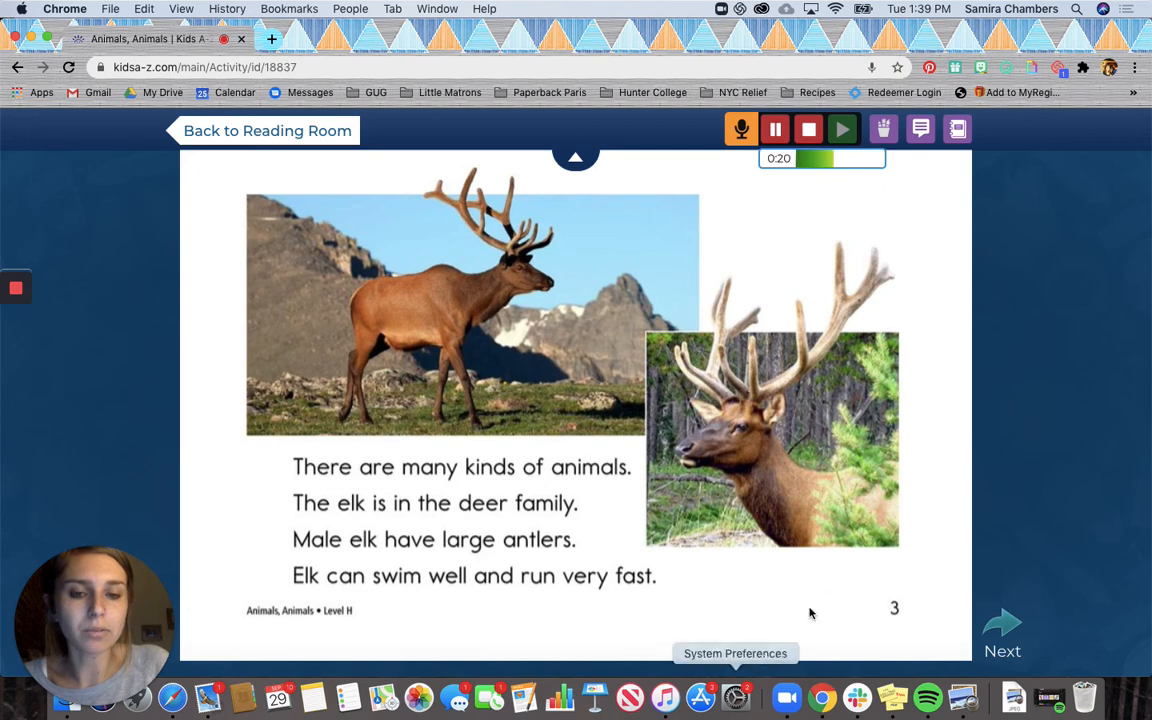
{"action": "left_click", "coordinate": [1002, 632]}
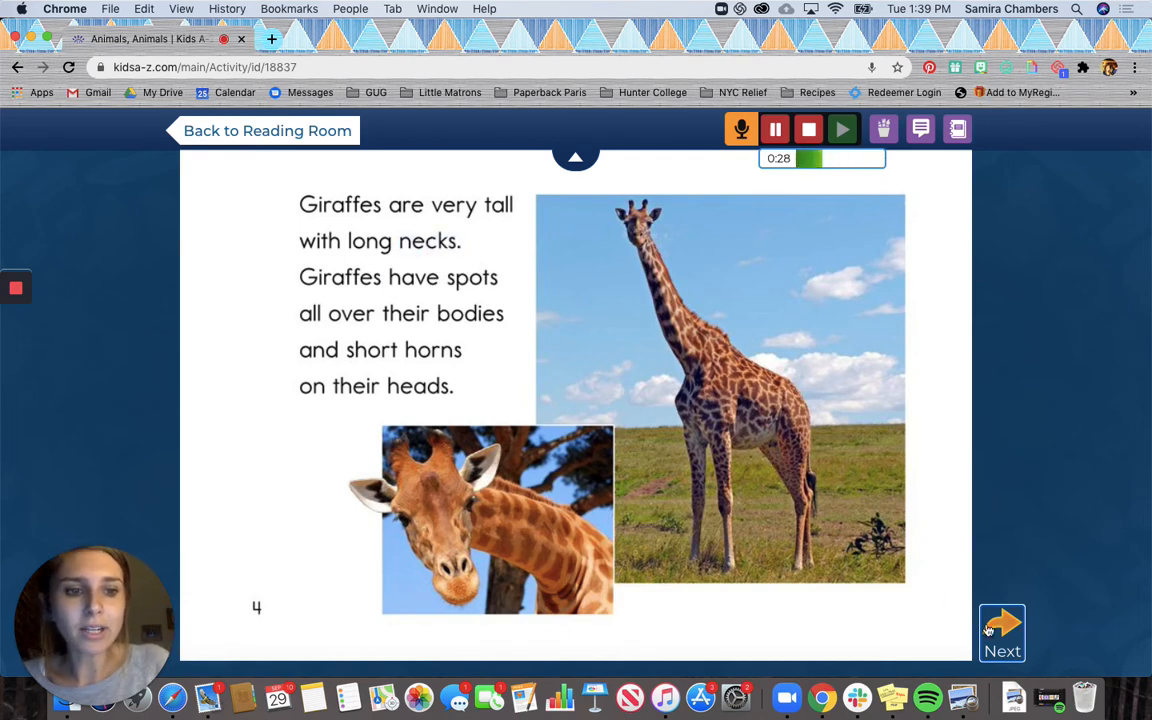
{"action": "mouse_move", "coordinate": [850, 388]}
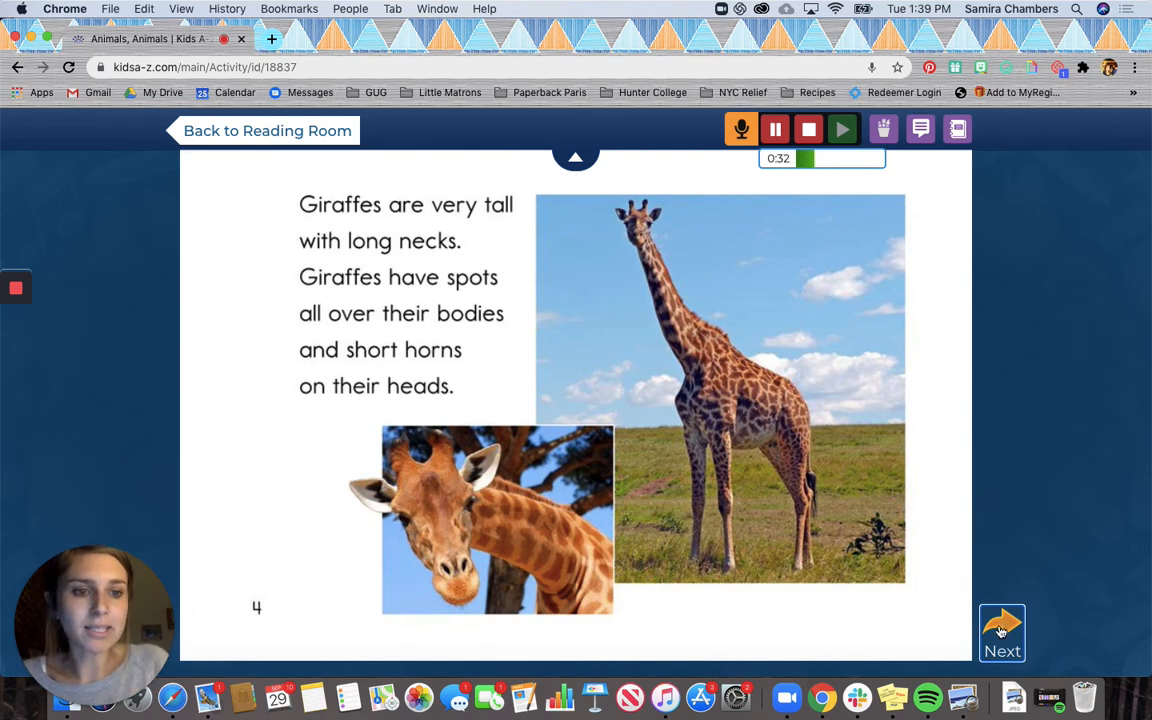
Page through the elephant, snow leopard, fox, kangaroo, hippopotamus and polar bear pages to the last page while recording.
{"action": "left_click", "coordinate": [1000, 632]}
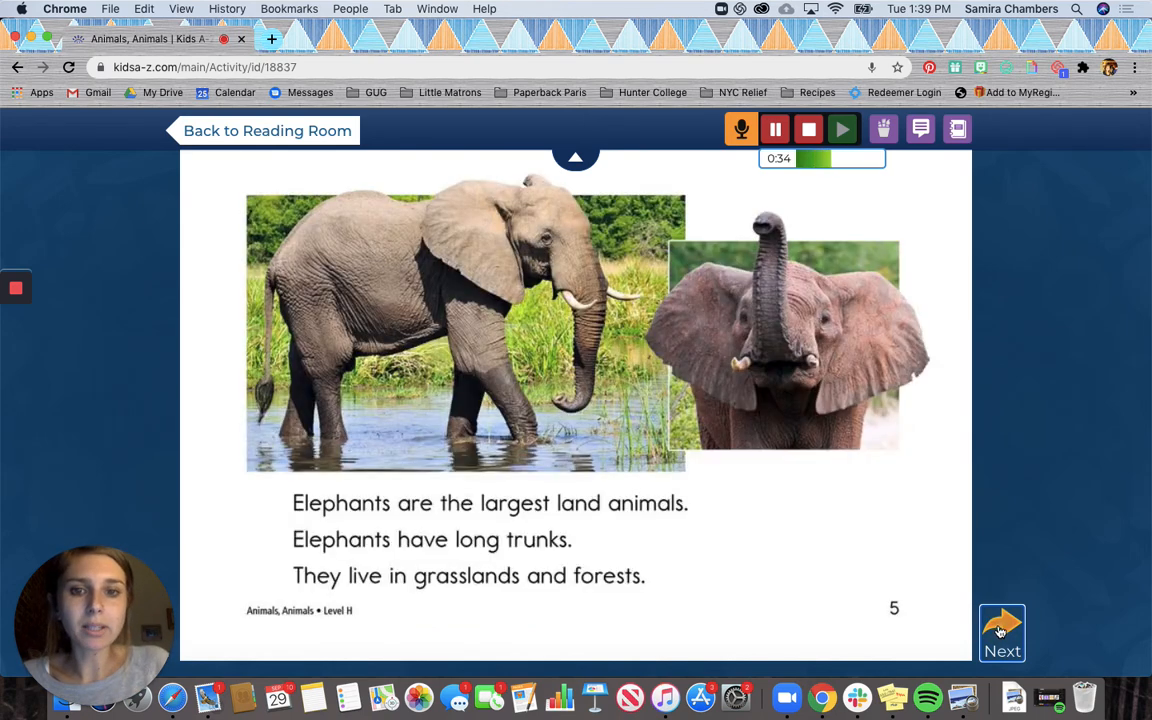
{"action": "left_click", "coordinate": [1000, 632]}
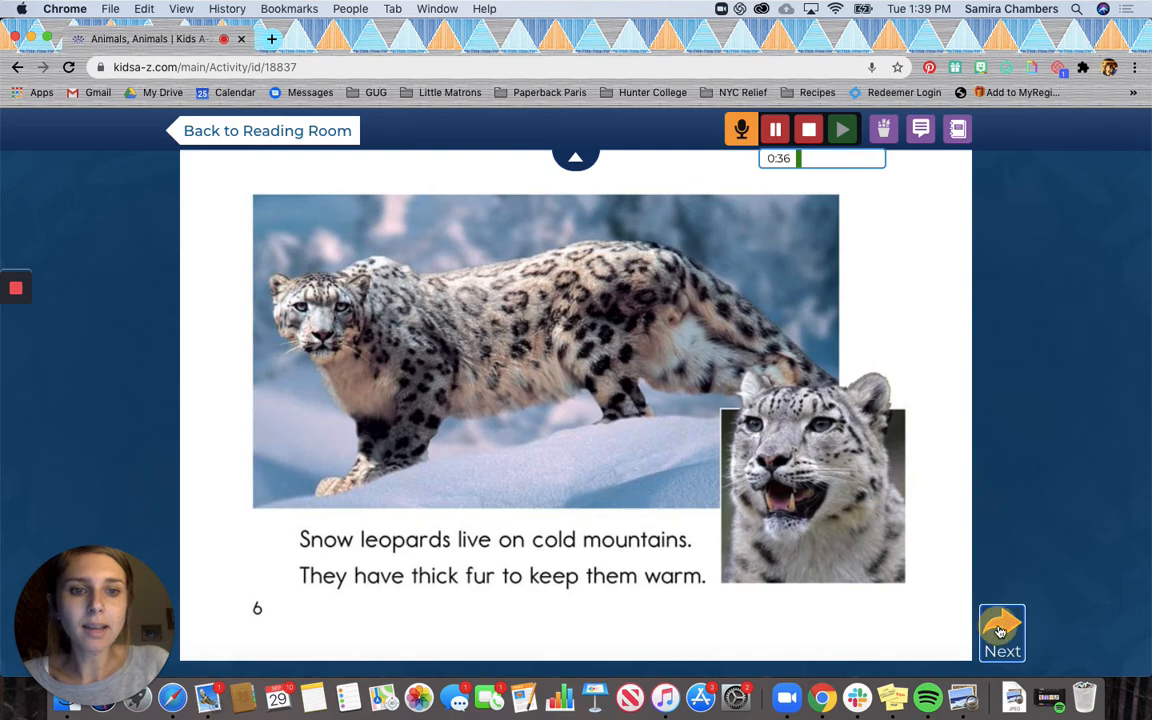
{"action": "left_click", "coordinate": [1000, 632]}
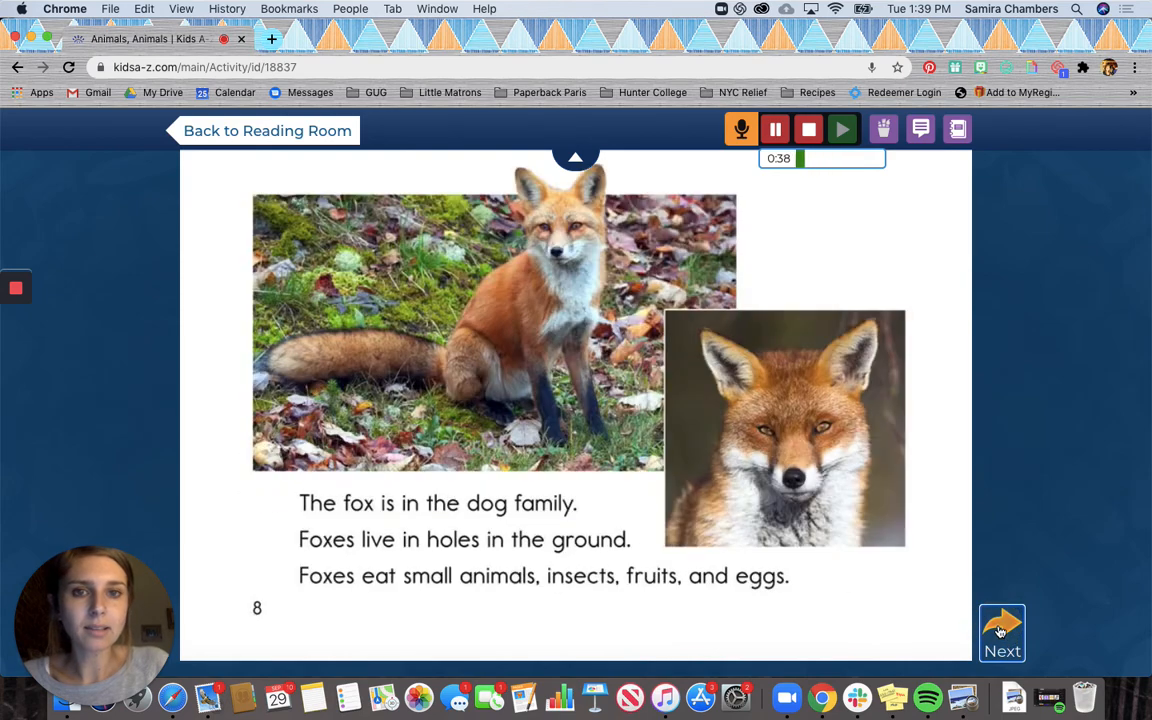
{"action": "left_click", "coordinate": [1000, 632]}
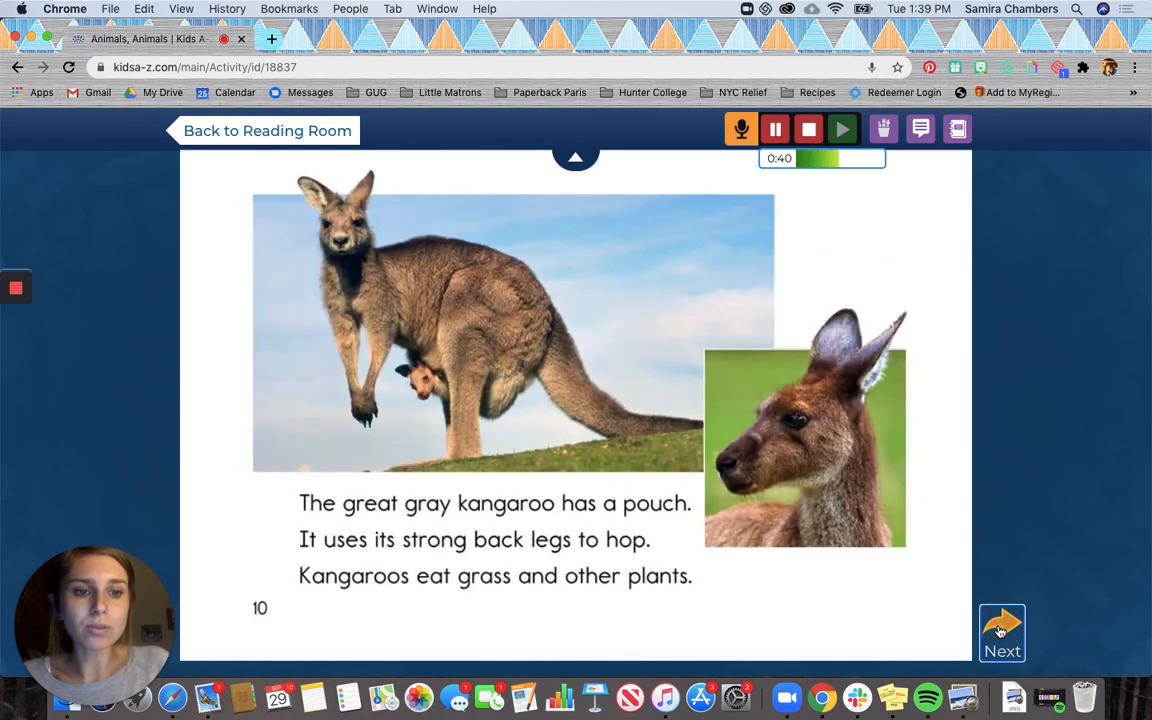
{"action": "left_click", "coordinate": [1002, 632]}
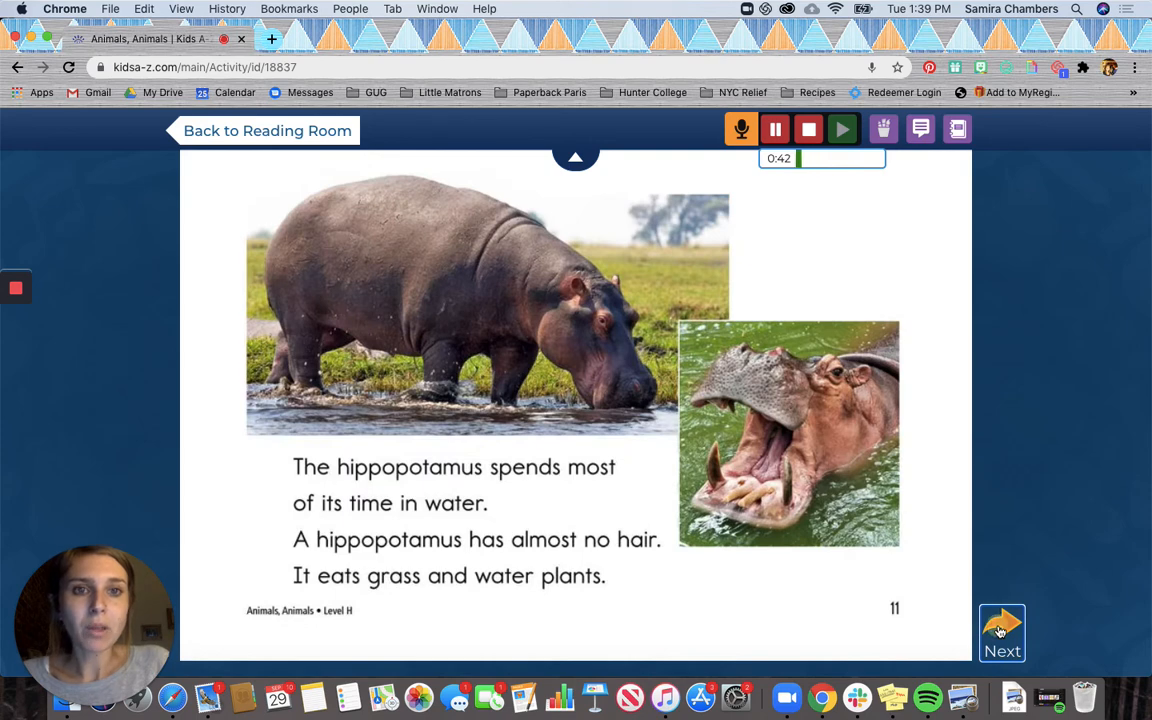
{"action": "left_click", "coordinate": [1002, 632]}
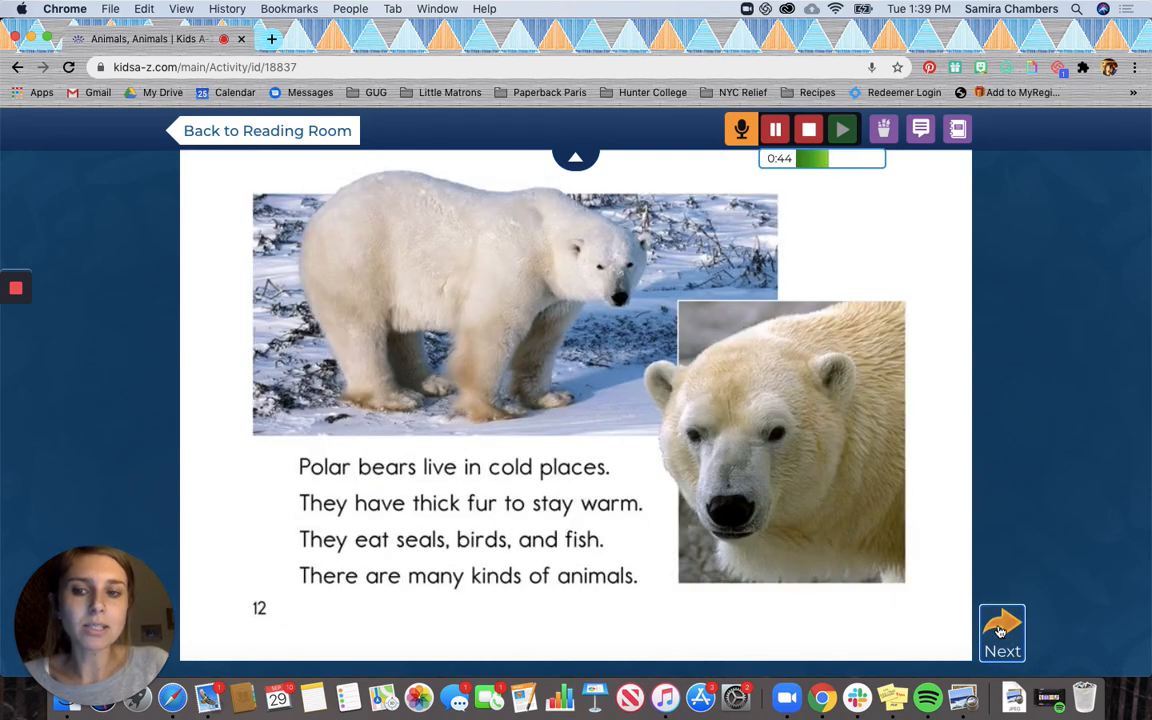
{"action": "left_click", "coordinate": [1000, 632]}
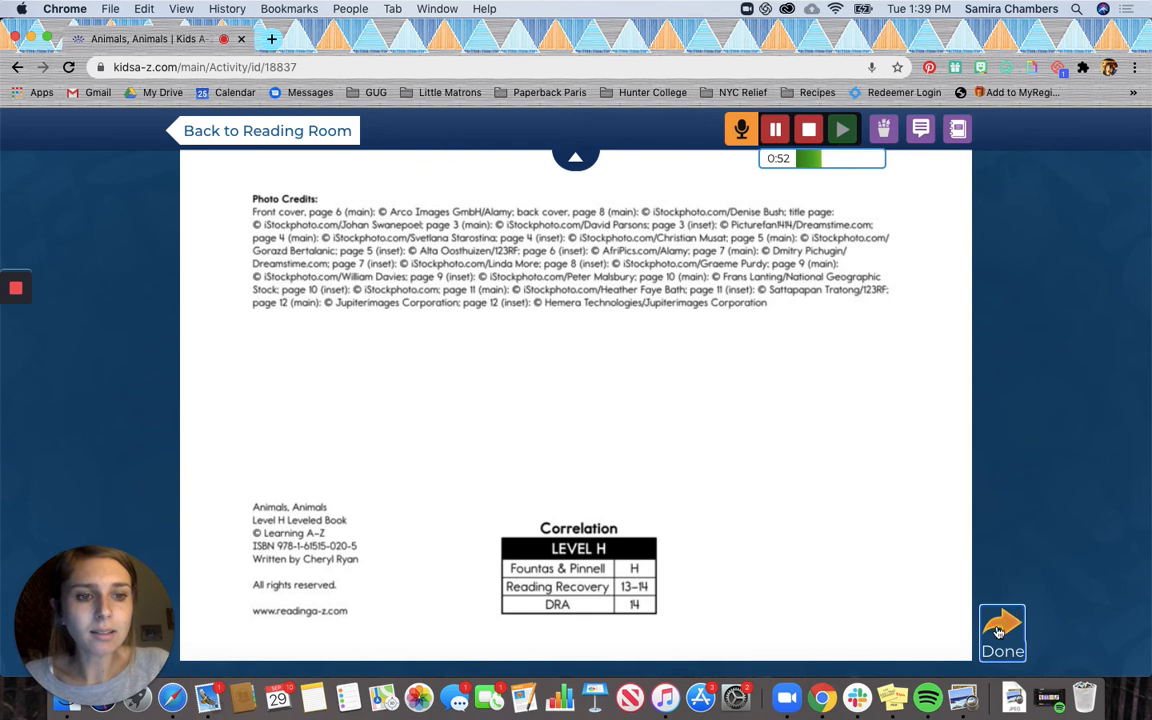
{"action": "mouse_move", "coordinate": [808, 128]}
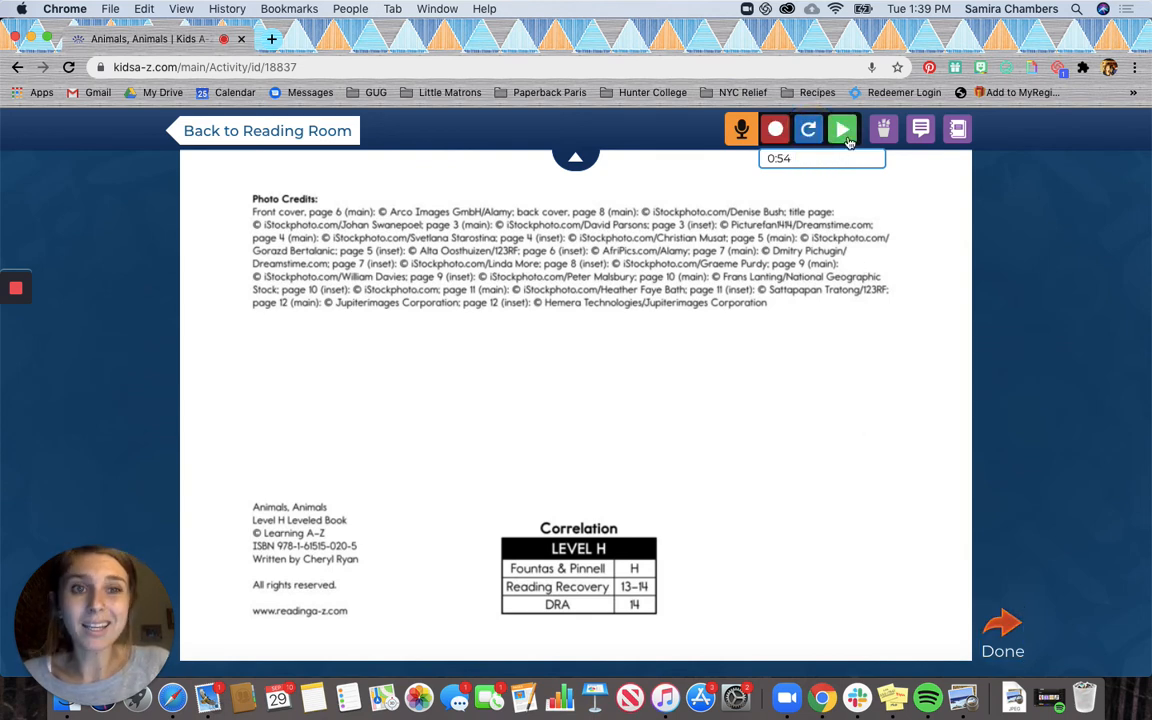
{"action": "mouse_move", "coordinate": [844, 128]}
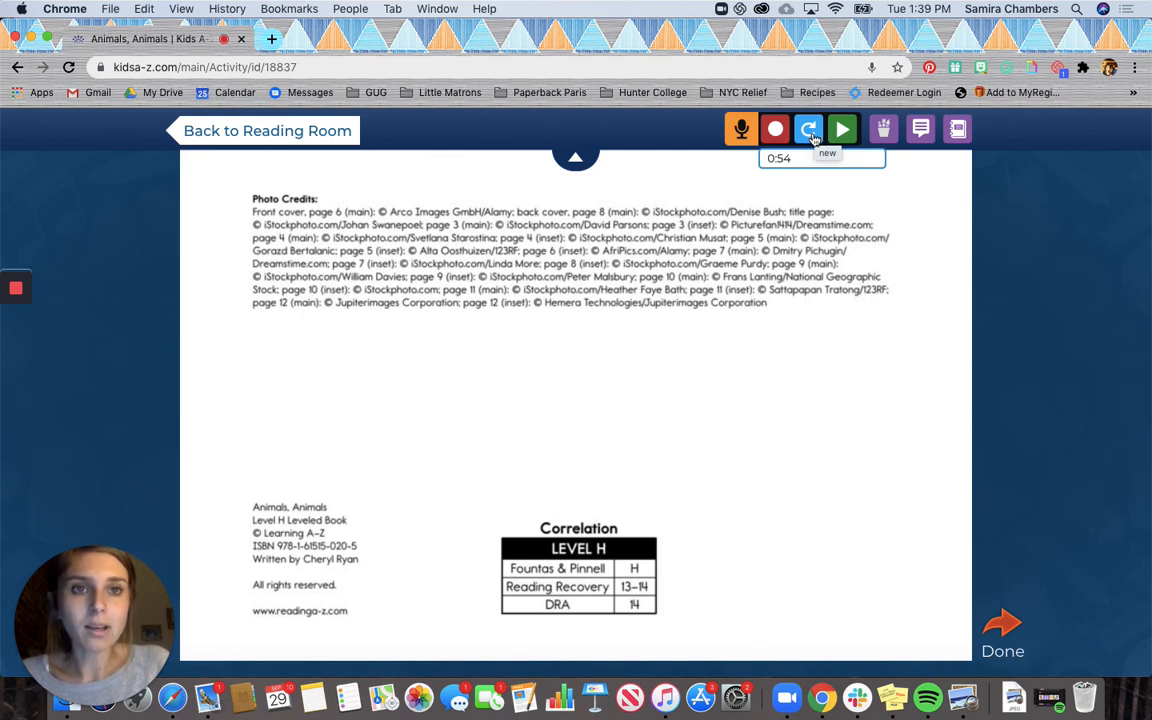
{"action": "mouse_move", "coordinate": [804, 190]}
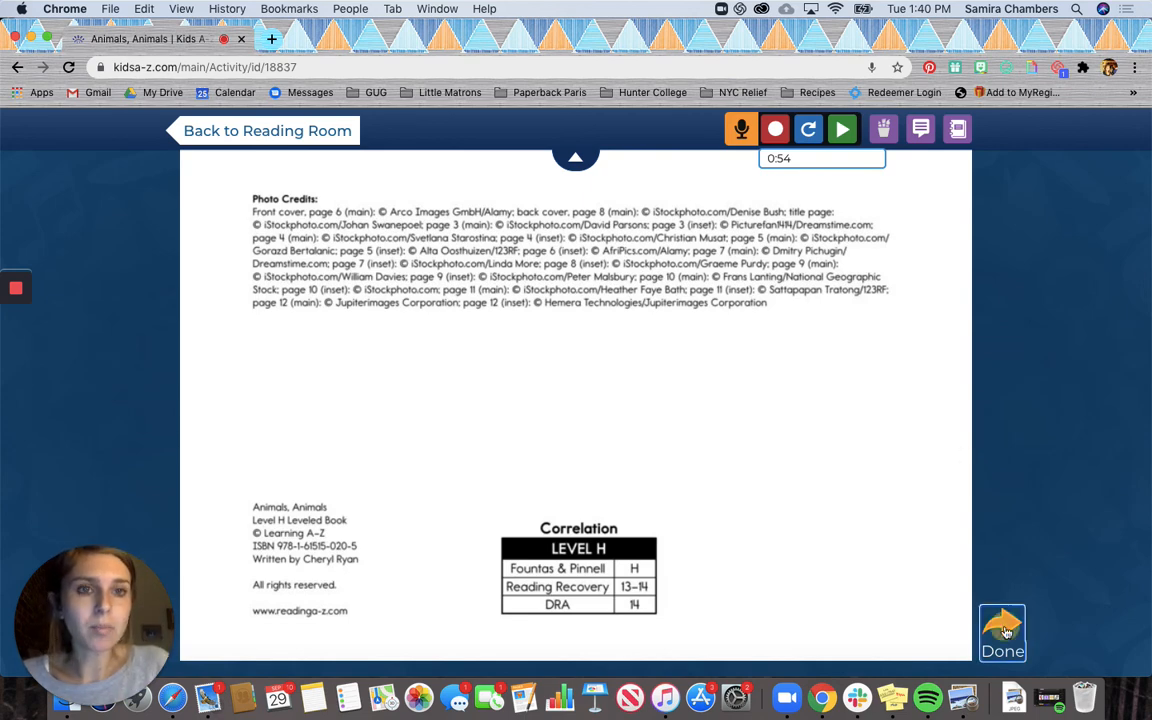
Finish the book with Done, reaching the Reading Recorder Reward Earned screen.
{"action": "left_click", "coordinate": [1002, 632]}
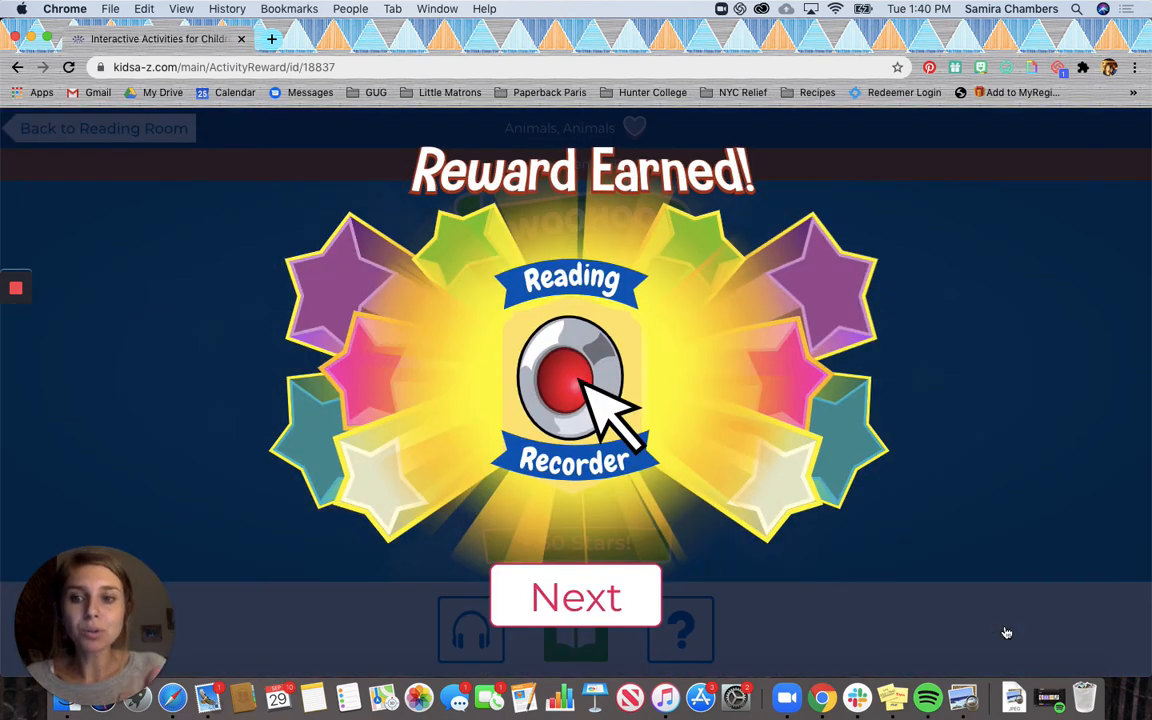
{"action": "mouse_move", "coordinate": [608, 618]}
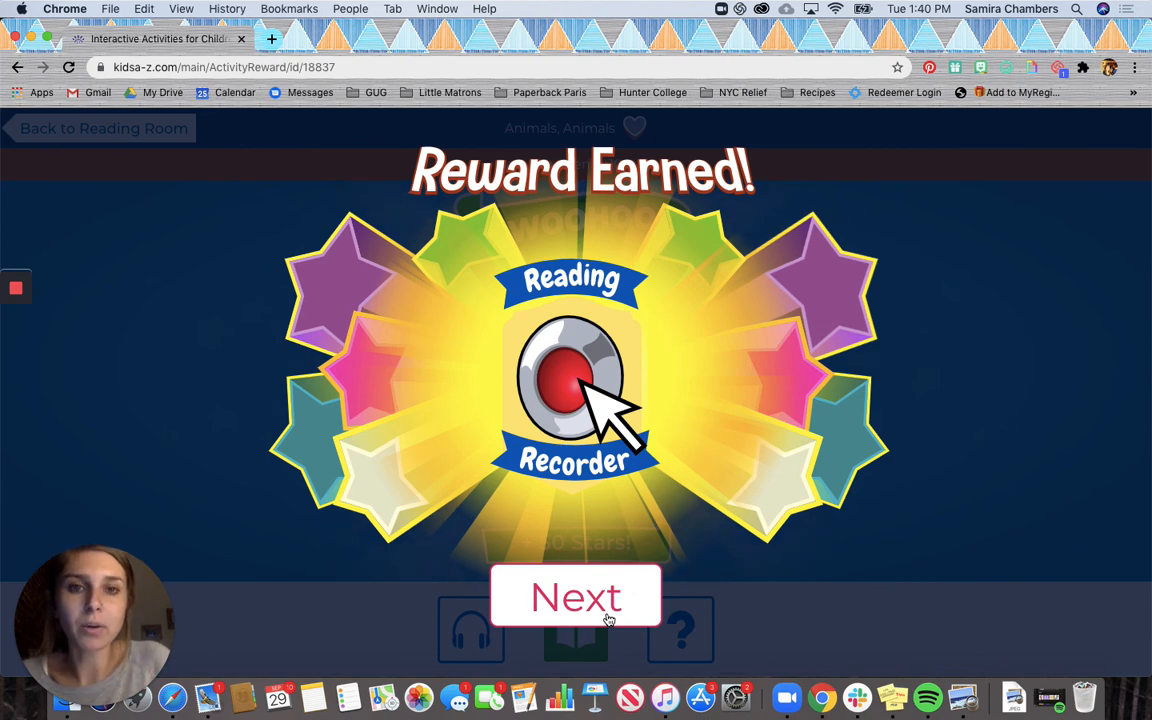
Continue past Reward Earned to the Woohoo screen awarding +50 Stars for Animals, Animals.
{"action": "left_click", "coordinate": [576, 596]}
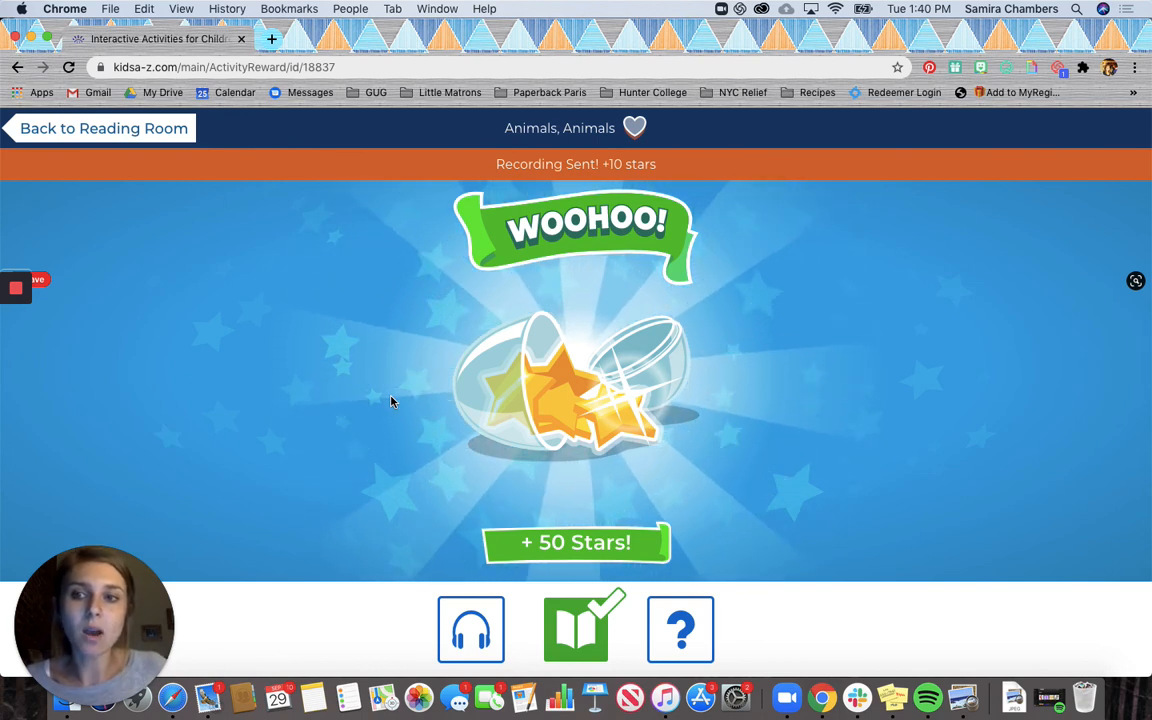
{"action": "mouse_move", "coordinate": [28, 418]}
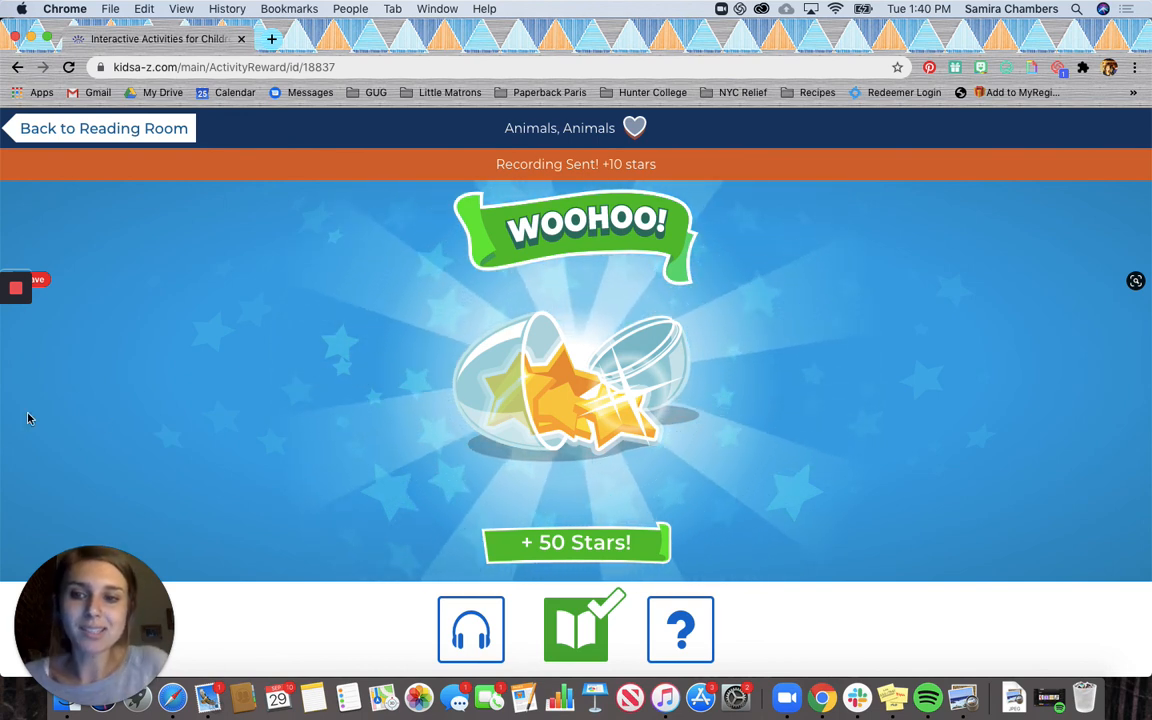